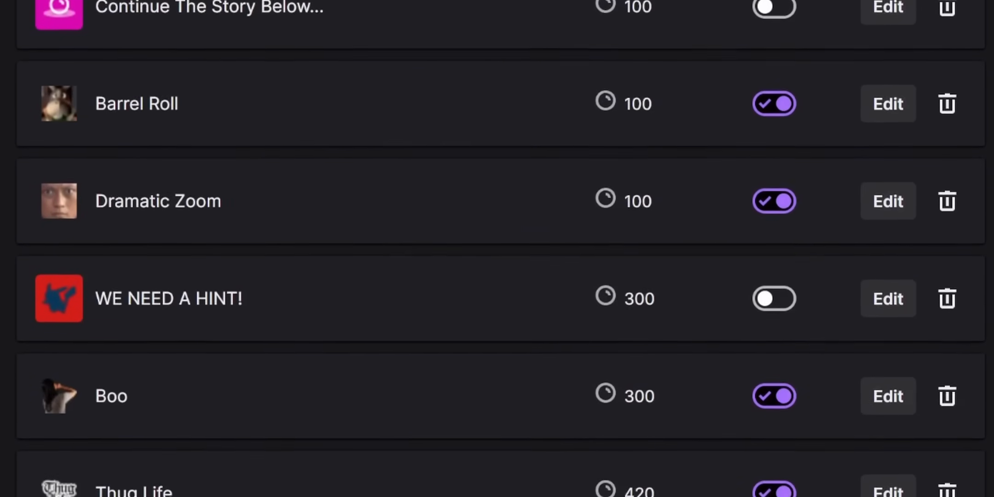
# Scroll the Twitch rewards list to the channel points notice about disabled rewards
pyautogui.scroll(-3)
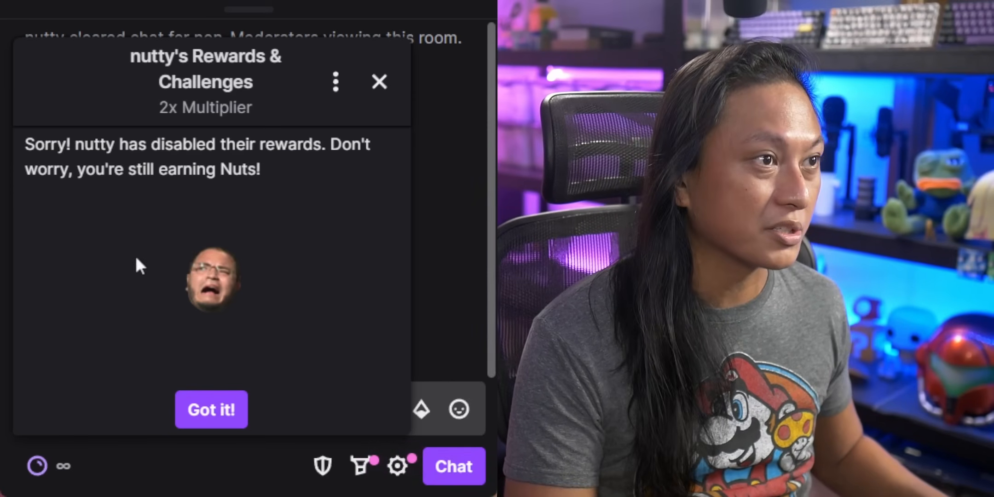
# Send '!channelpoints on' in Twitch chat
pyautogui.write('!channelpoints on')
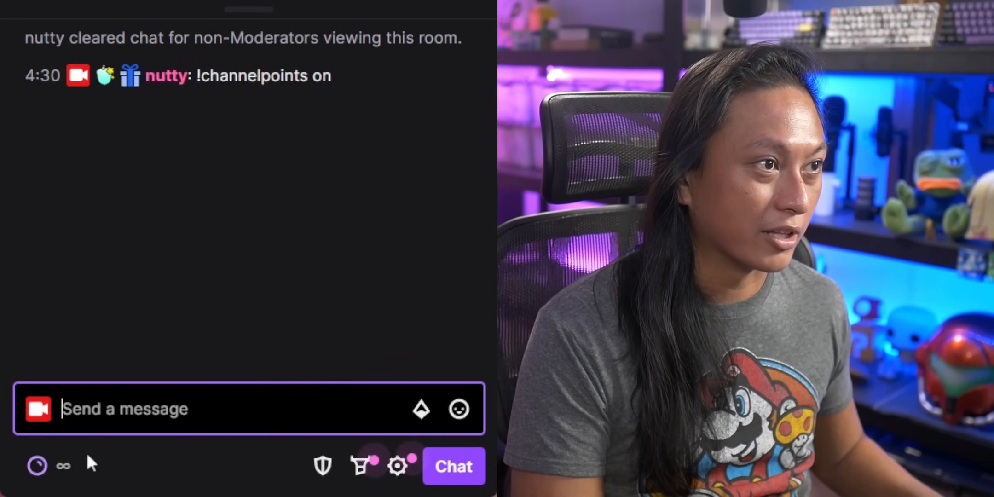
pyautogui.click(37, 465)
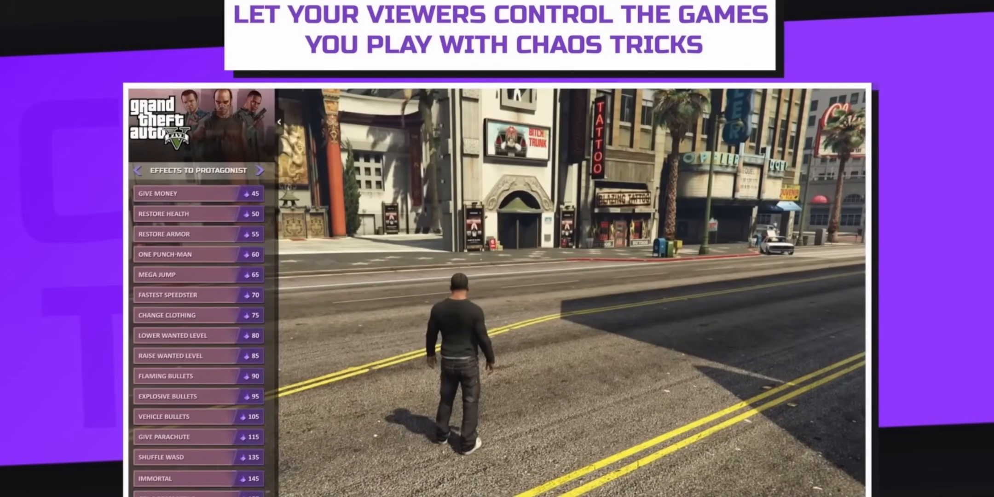
pyautogui.click(257, 171)
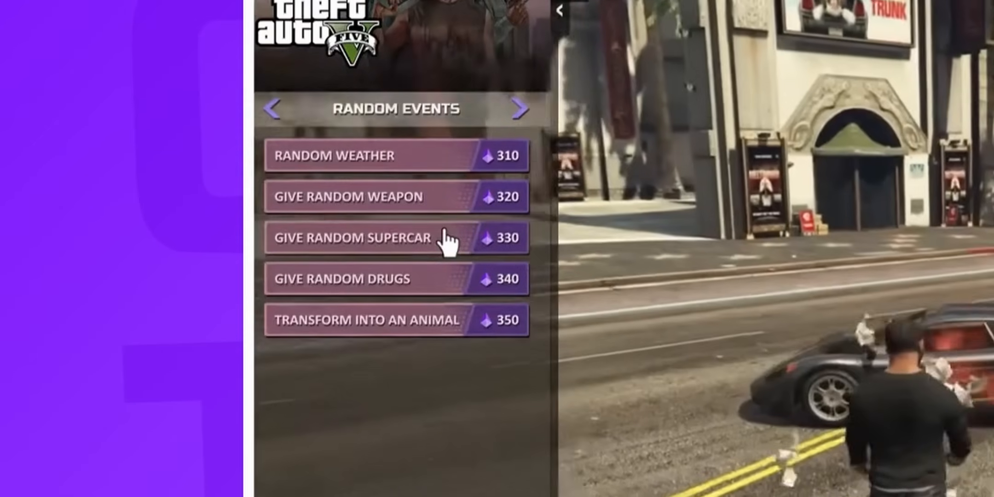
pyautogui.click(520, 108)
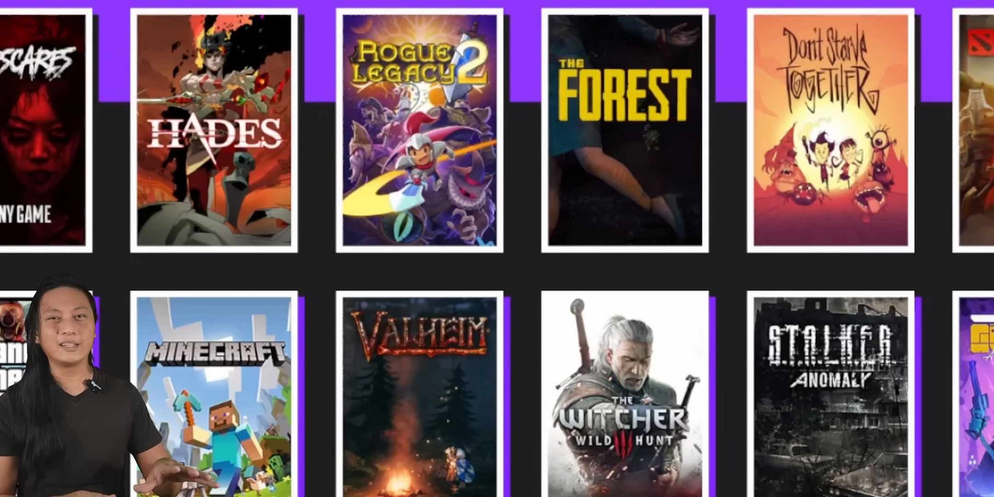
pyautogui.hscroll(3)
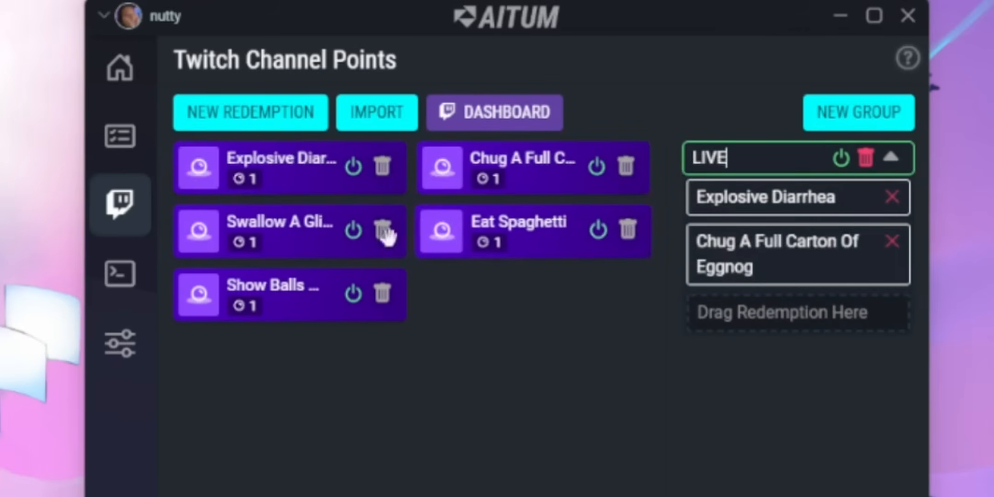
# Add a redemption to Aitum's LIVE group and open the Twitch redemption importer
pyautogui.moveTo(518, 228); pyautogui.dragTo(779, 323)
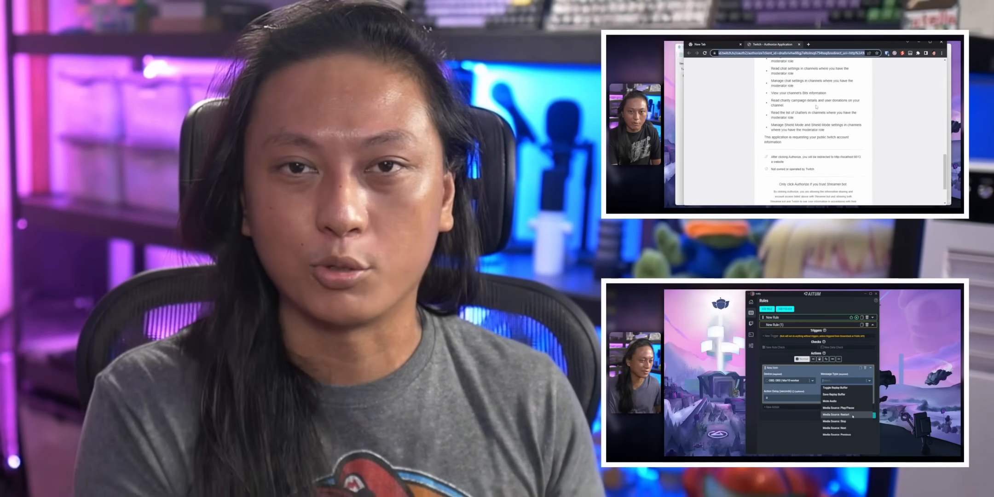
pyautogui.click(838, 415)
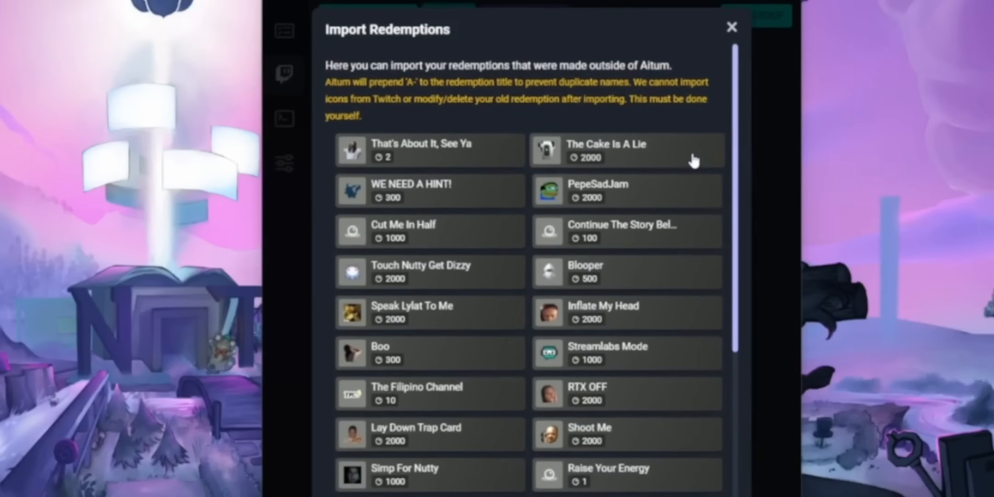
pyautogui.moveTo(675, 157)
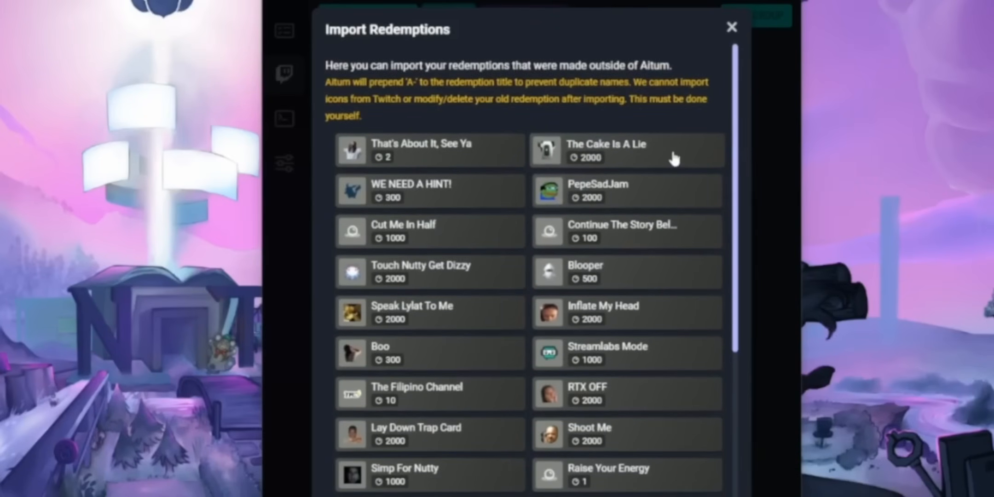
pyautogui.click(626, 150)
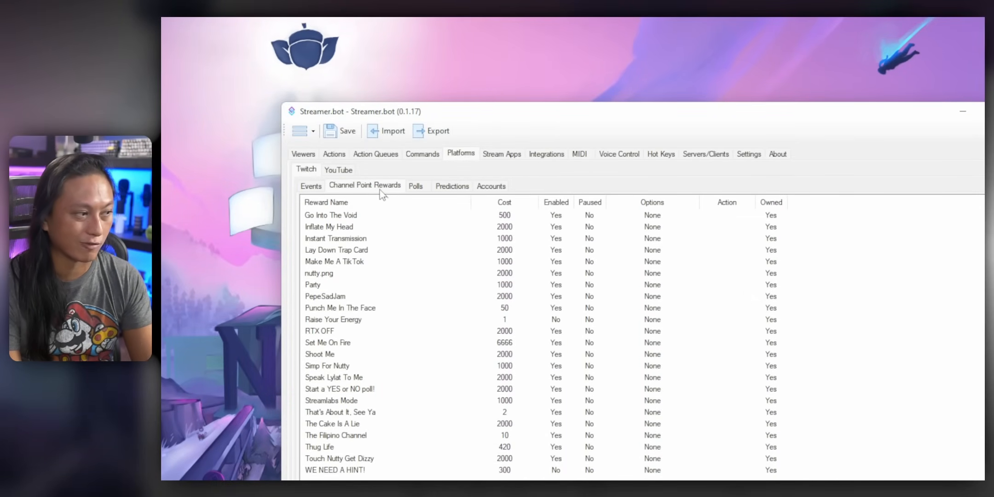
pyautogui.moveTo(691, 342)
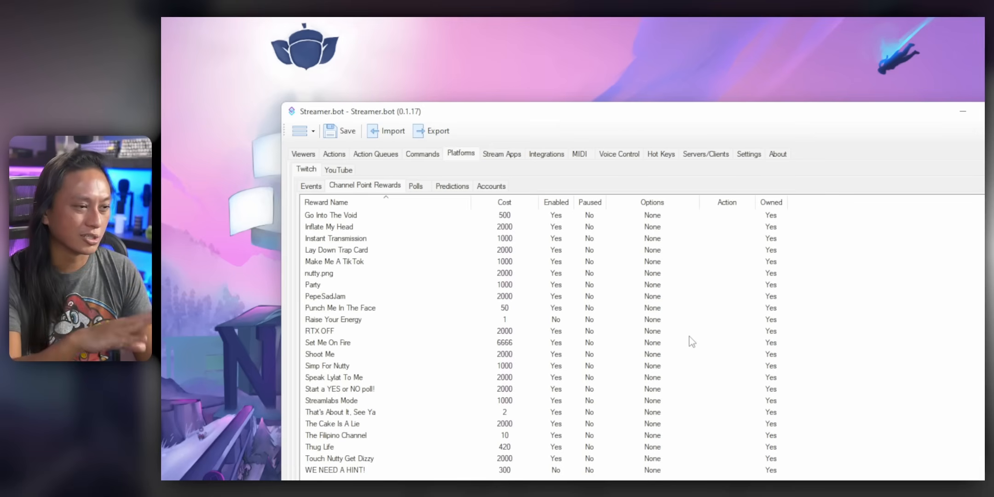
pyautogui.moveTo(782, 219)
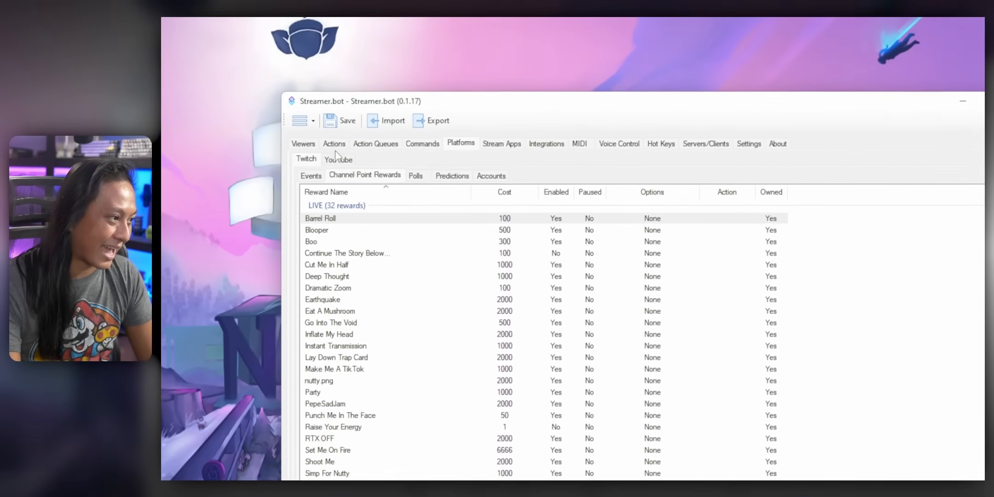
# Add a new Streamer.bot action named 'Enable Points'
pyautogui.click(334, 143)
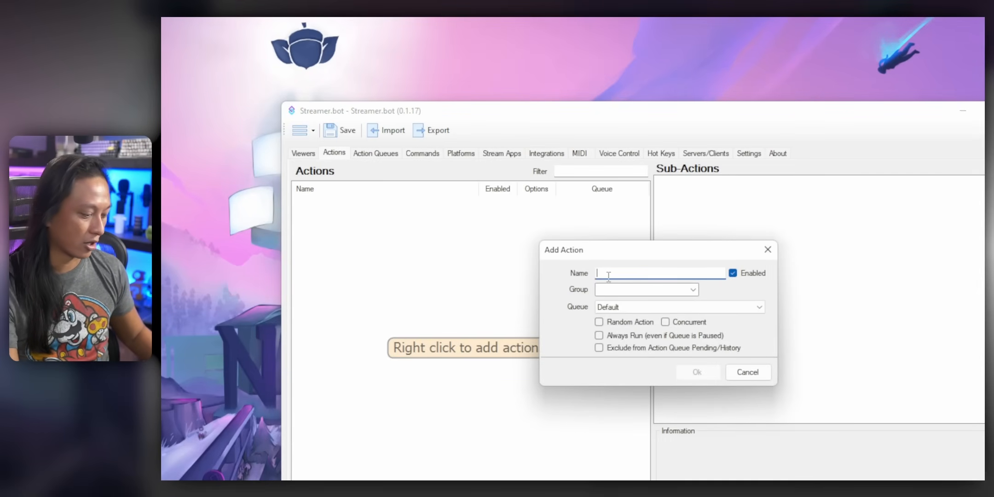
pyautogui.write('Enable Poi')
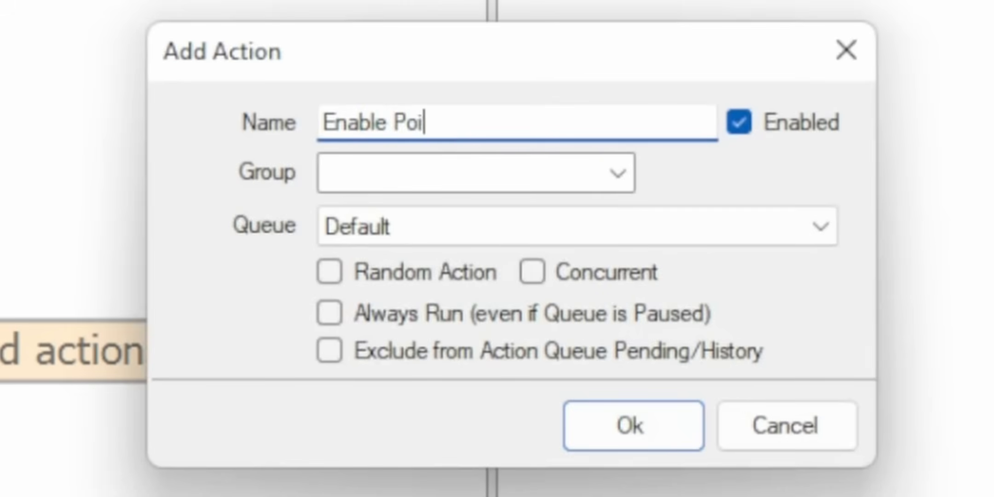
pyautogui.click(632, 425)
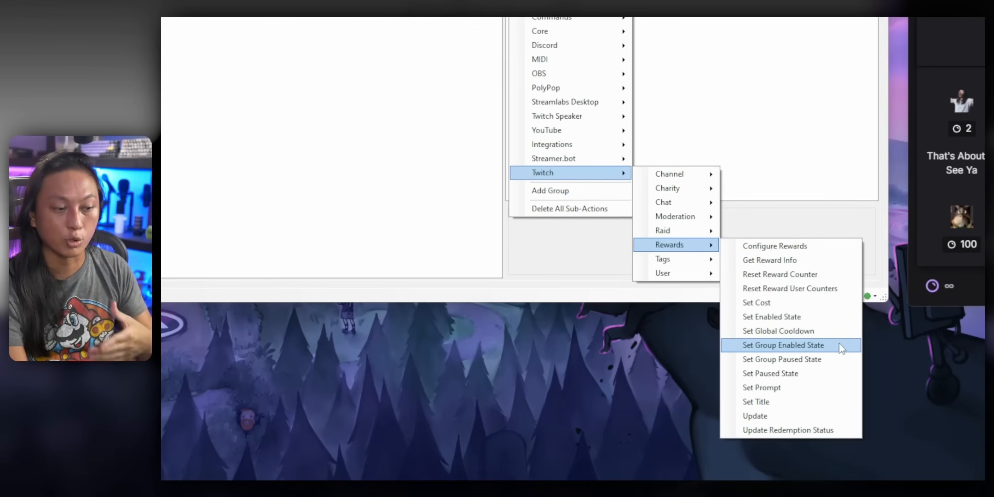
pyautogui.moveTo(769, 260)
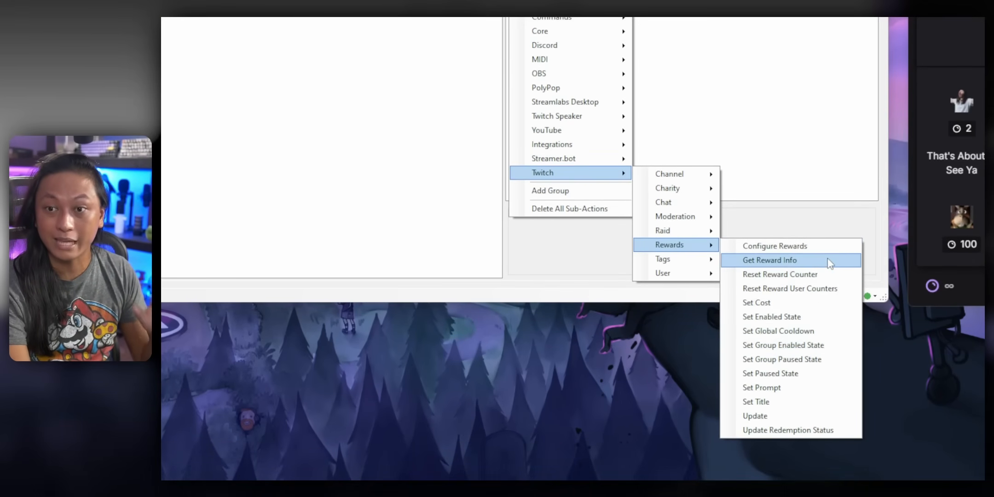
# Browse unconfigured rewards in a Twitch Configure Rewards sub-action, then cancel it
pyautogui.click(774, 245)
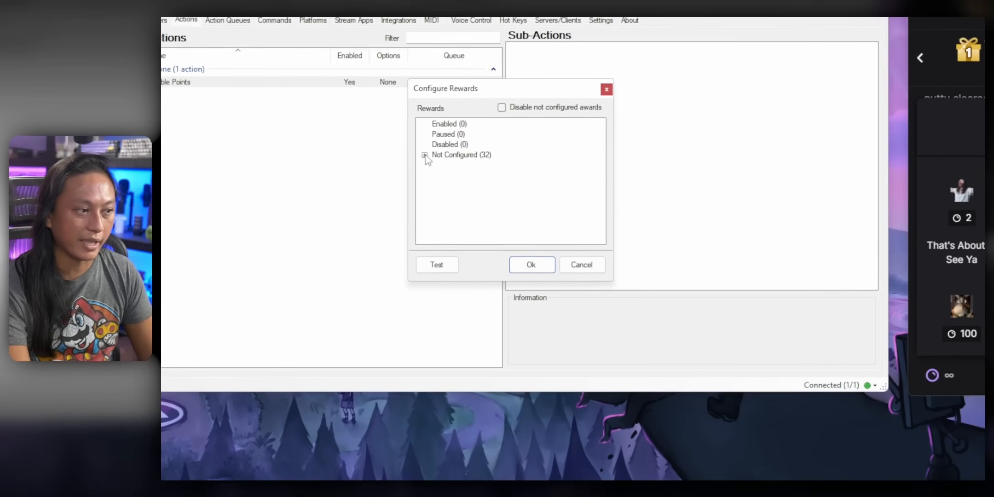
pyautogui.click(425, 154)
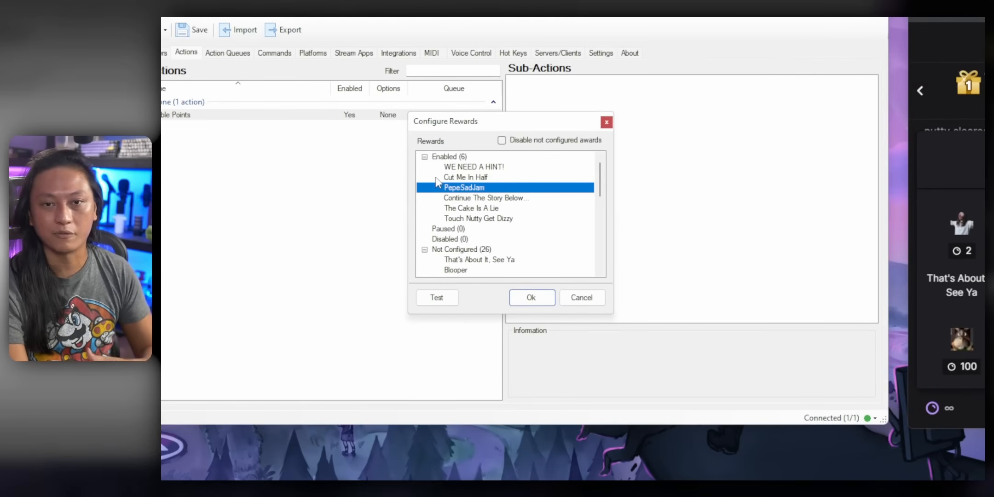
pyautogui.moveTo(438, 174)
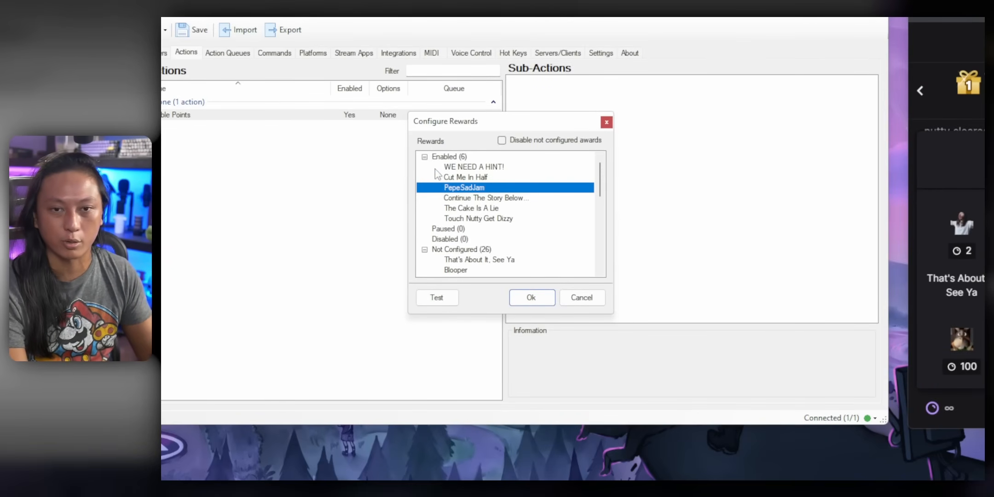
pyautogui.click(531, 298)
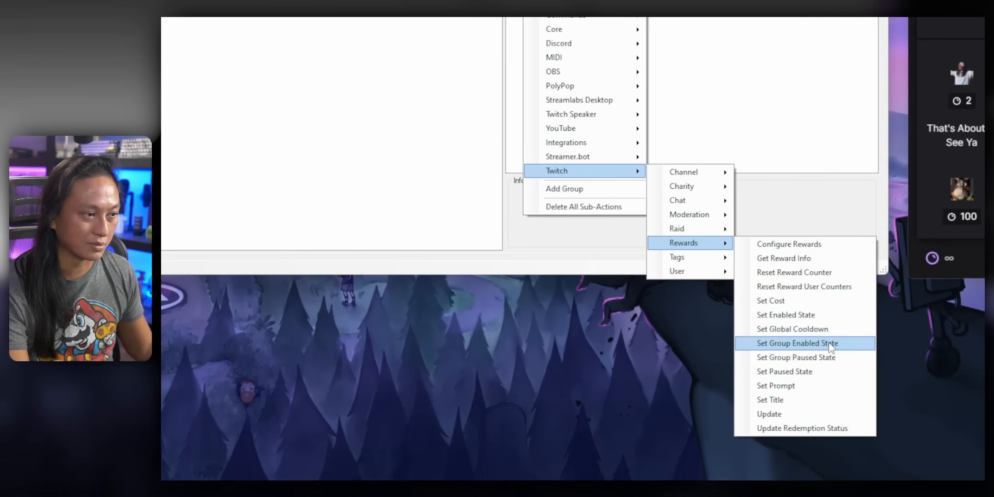
# Check the rewards' group options to confirm they belong to the LIVE group
pyautogui.click(798, 343)
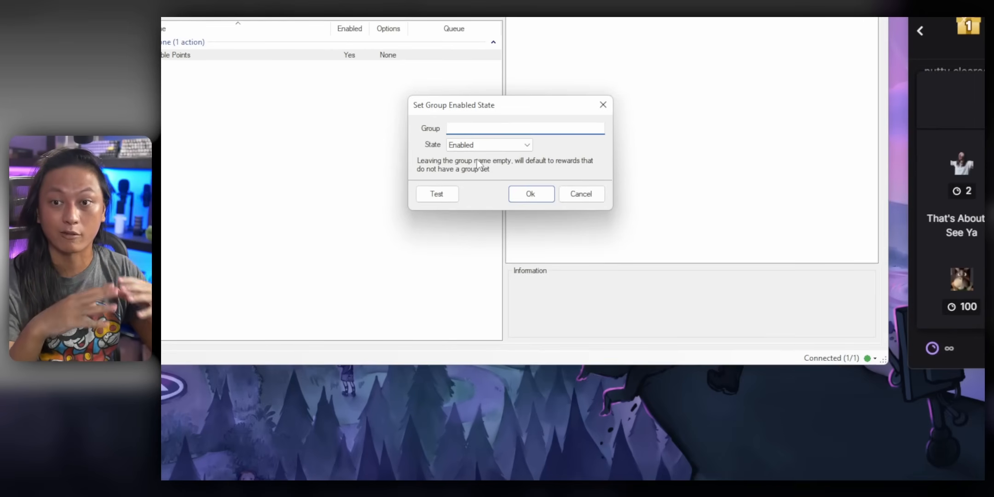
pyautogui.click(525, 128)
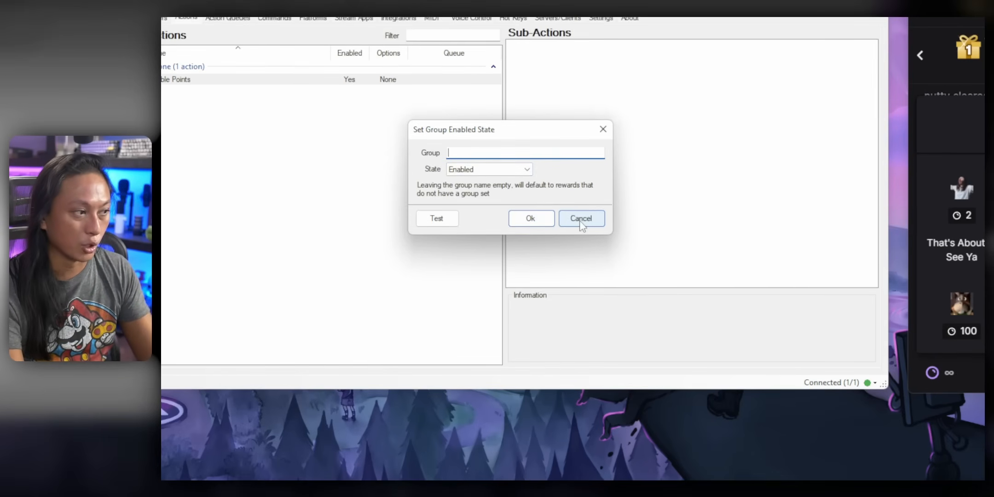
pyautogui.click(580, 218)
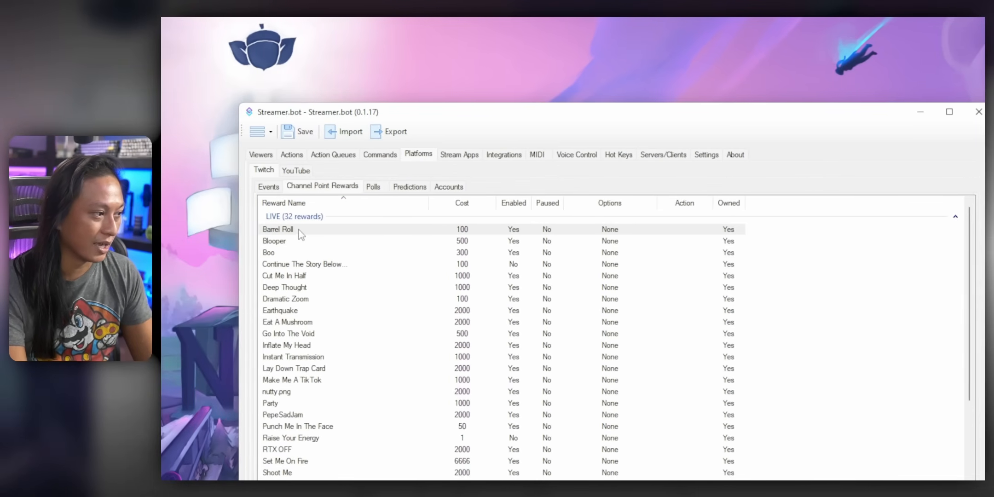
pyautogui.rightClick(277, 229)
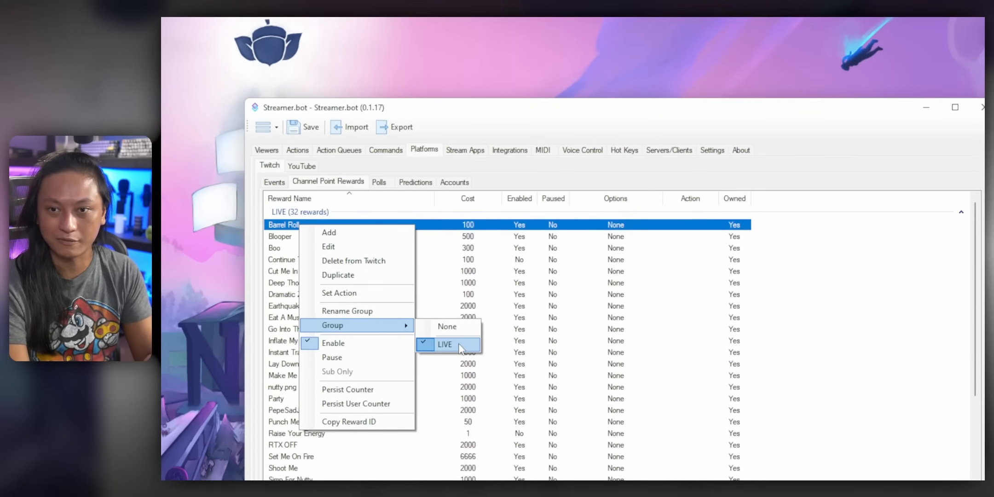
pyautogui.click(298, 150)
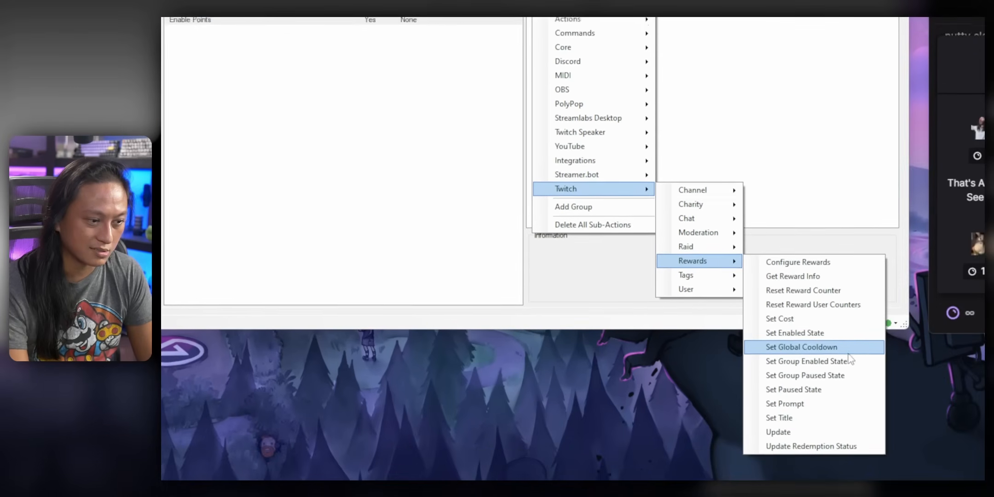
# Add a Set Group Enabled State sub-action with group LIVE and state Enabled
pyautogui.click(808, 361)
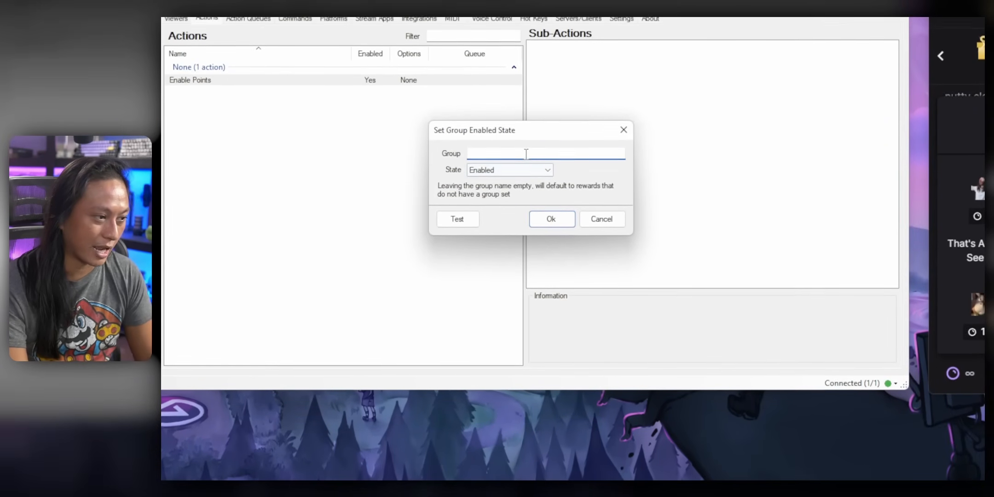
pyautogui.write('LIVE')
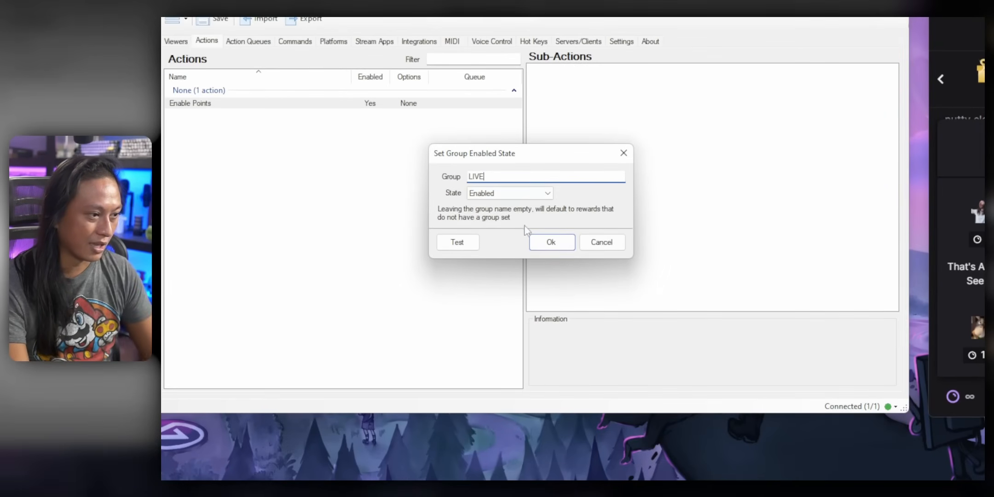
pyautogui.click(551, 242)
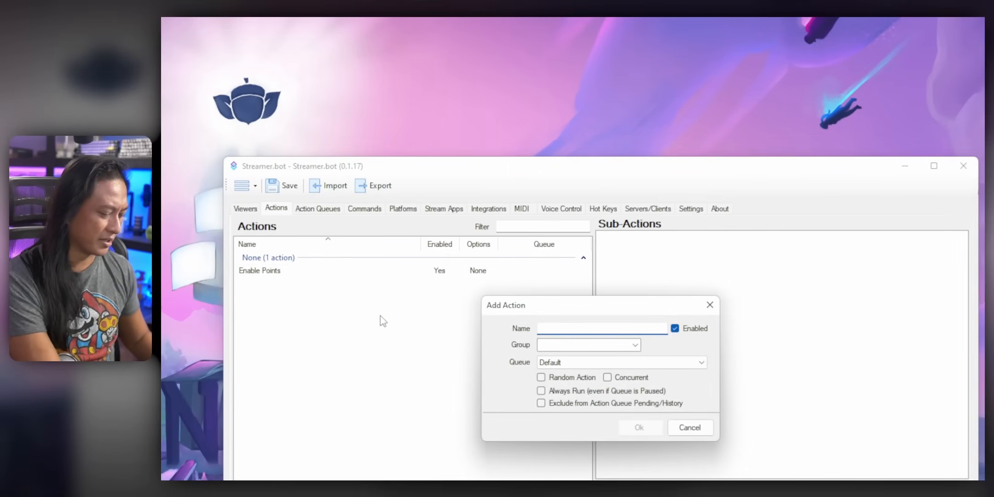
# Create a 'Disable Points' action whose LIVE group sub-action sets state to Disabled
pyautogui.write('Disab')
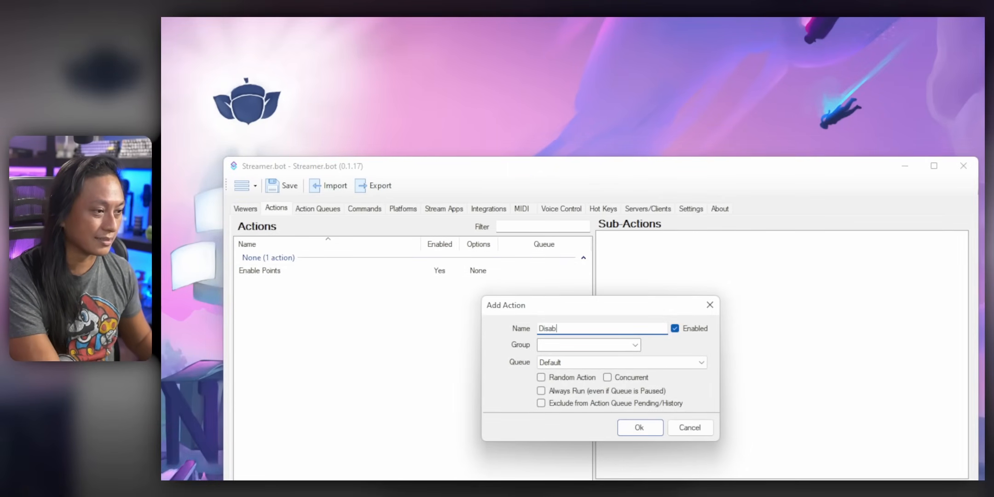
pyautogui.click(640, 427)
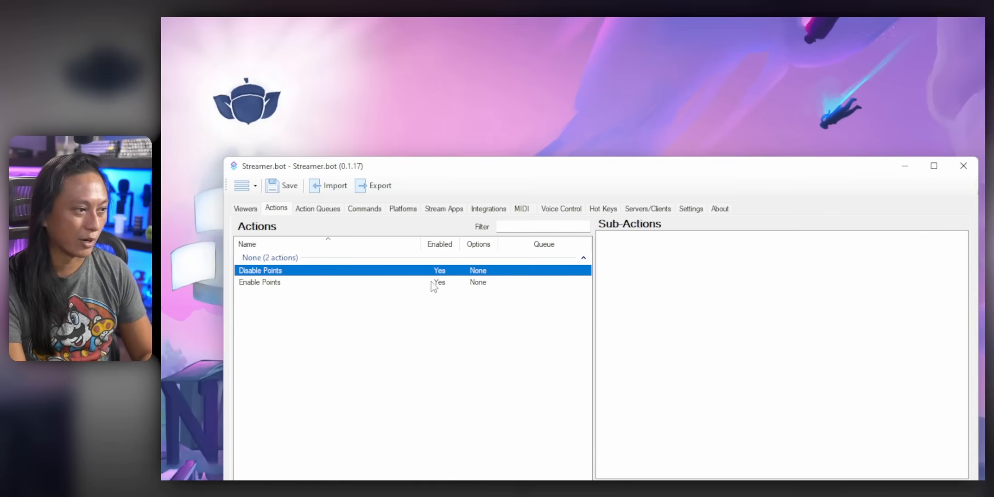
pyautogui.rightClick(640, 124)
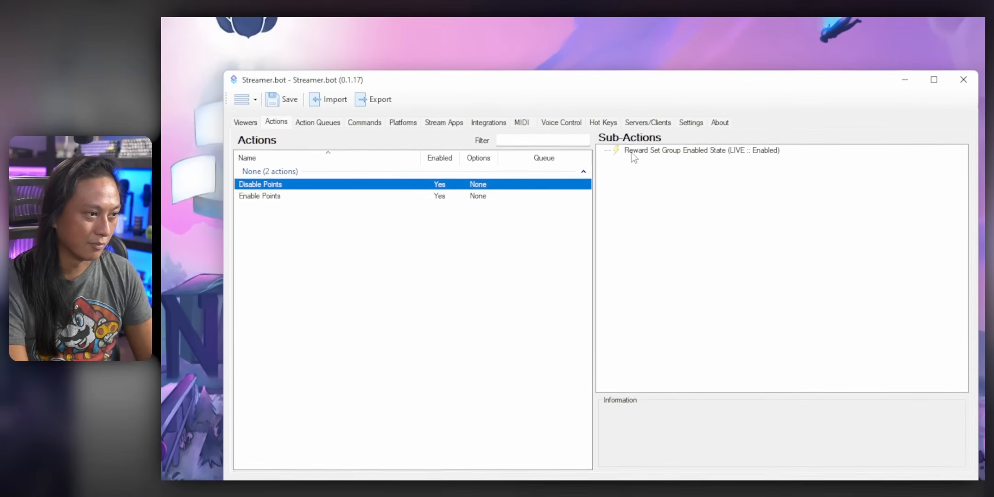
pyautogui.rightClick(700, 150)
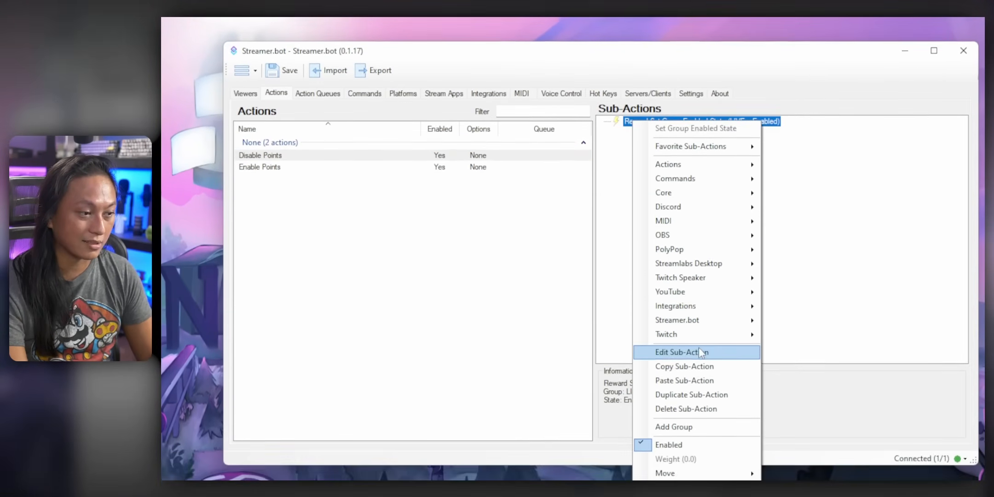
pyautogui.click(682, 352)
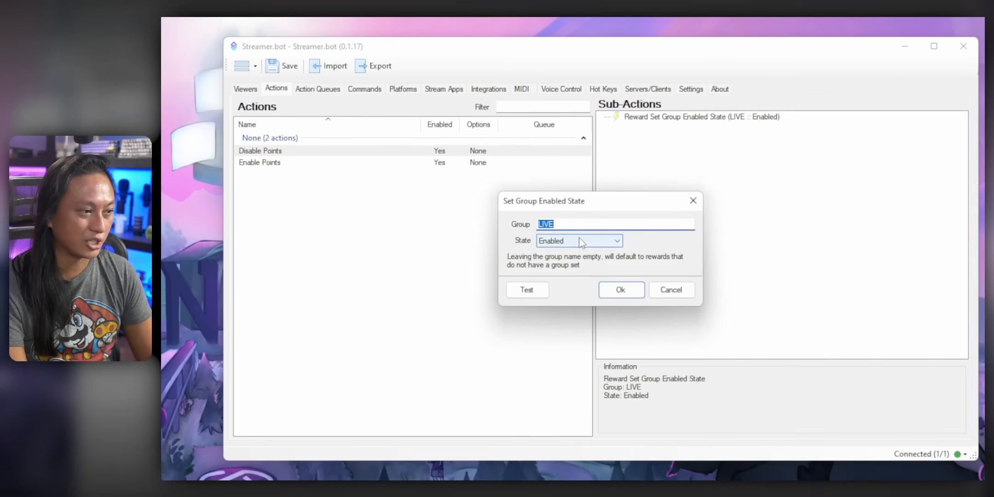
pyautogui.click(578, 241)
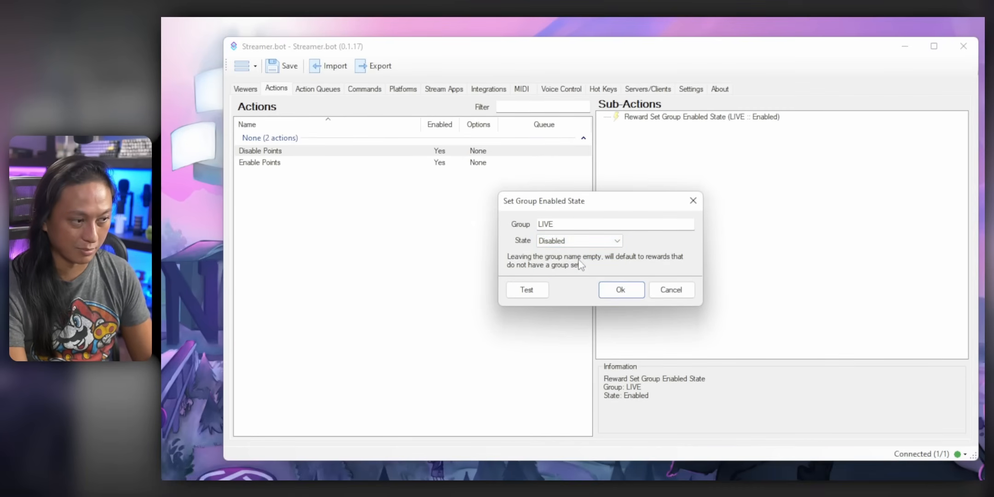
pyautogui.click(621, 290)
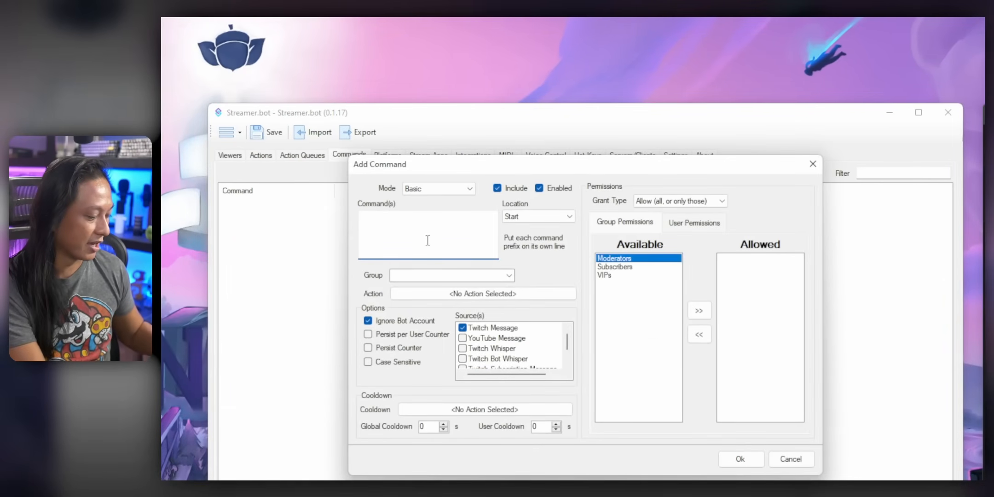
# Add exact-match command '!channelpoints off' that runs Disable Points
pyautogui.write('!c')
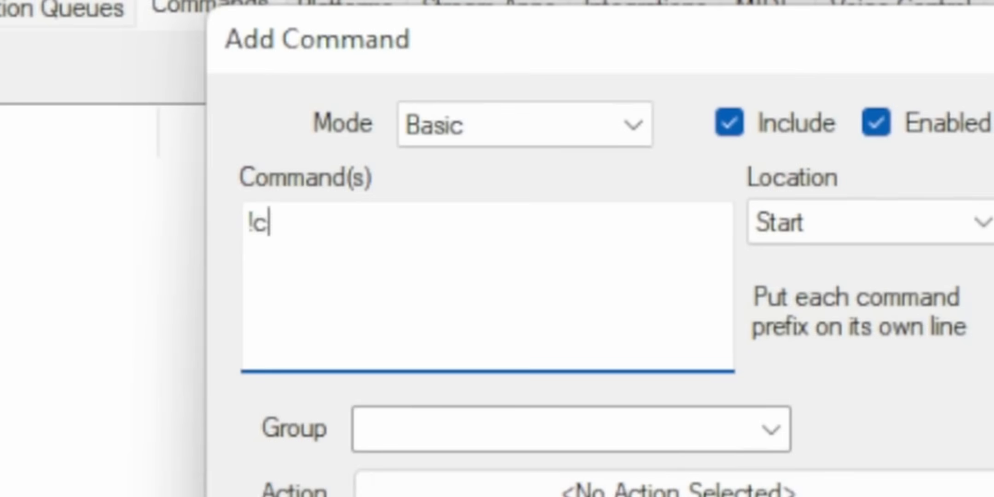
pyautogui.write('hannelpoints')
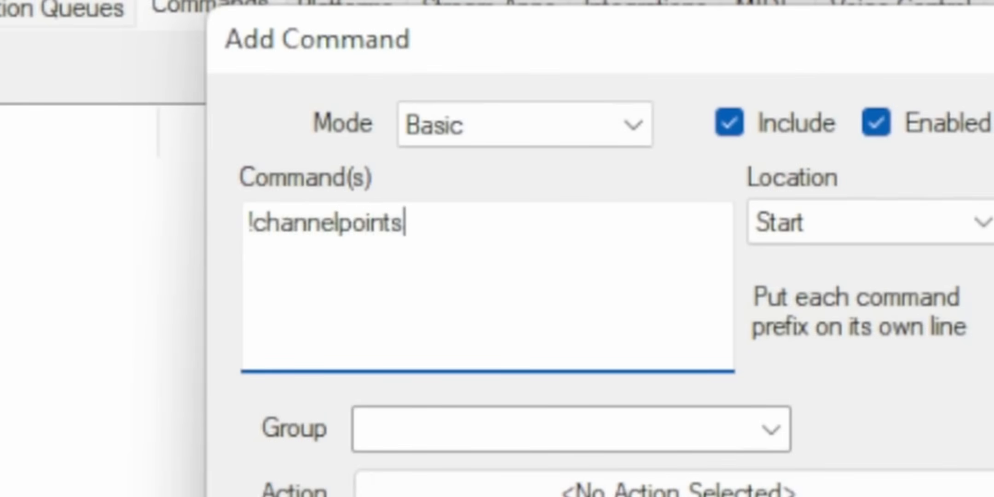
pyautogui.click(537, 217)
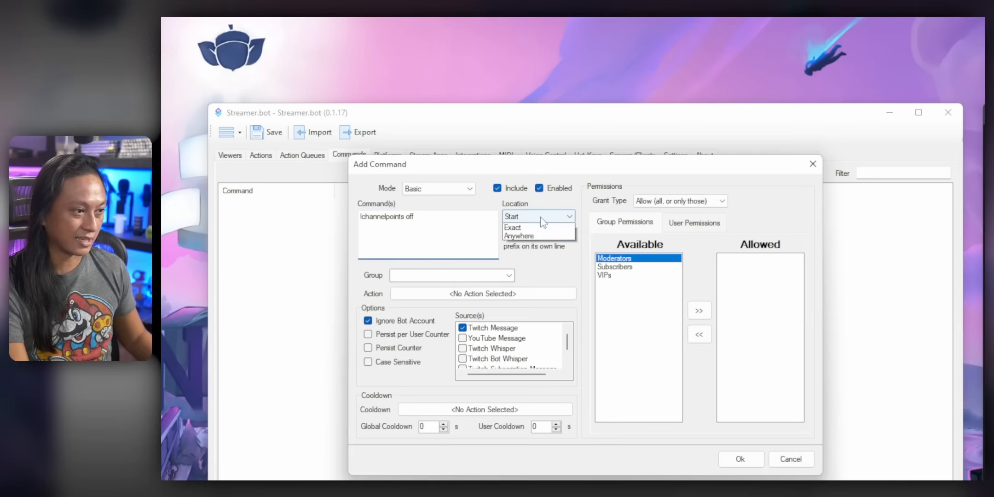
pyautogui.click(512, 227)
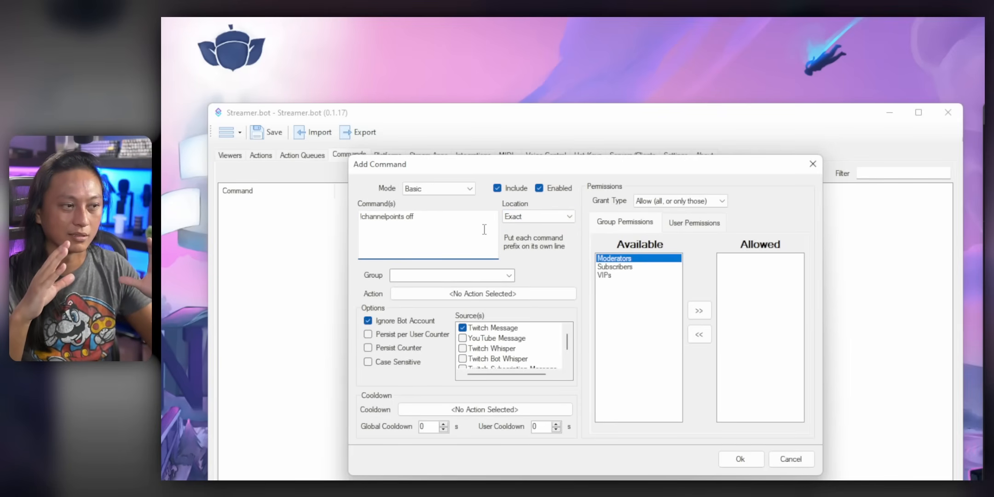
pyautogui.click(483, 293)
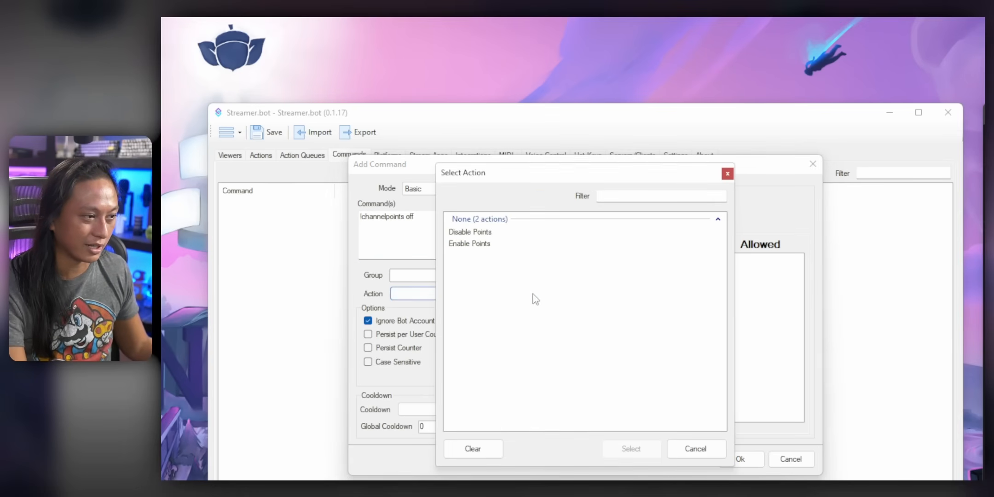
pyautogui.click(488, 232)
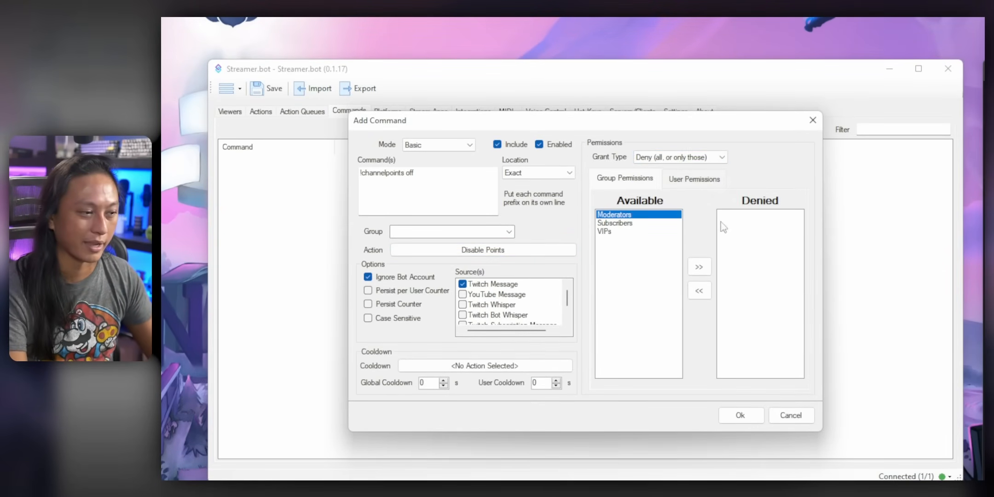
pyautogui.click(739, 415)
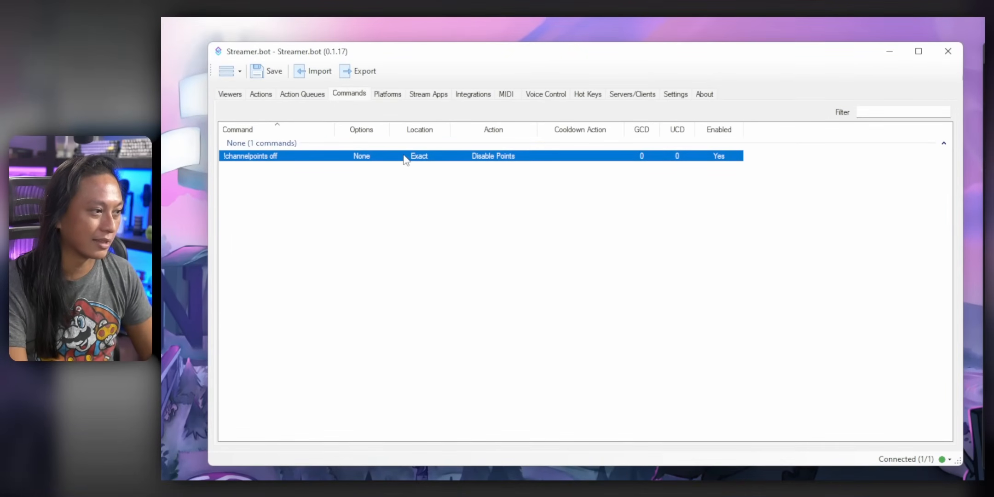
# Add exact-match command '!channelpoints on' that runs Enable Points
pyautogui.rightClick(406, 156)
pyautogui.write('!channelpoints on')
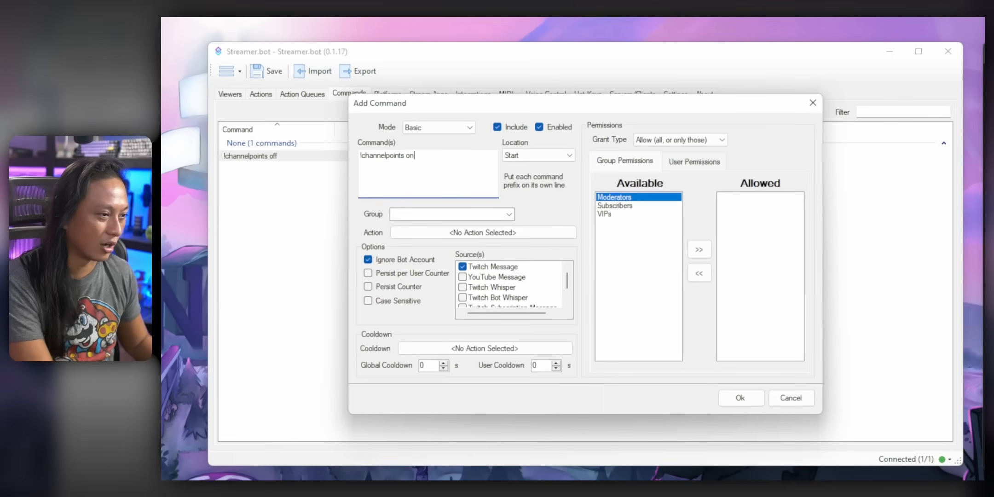
pyautogui.click(483, 232)
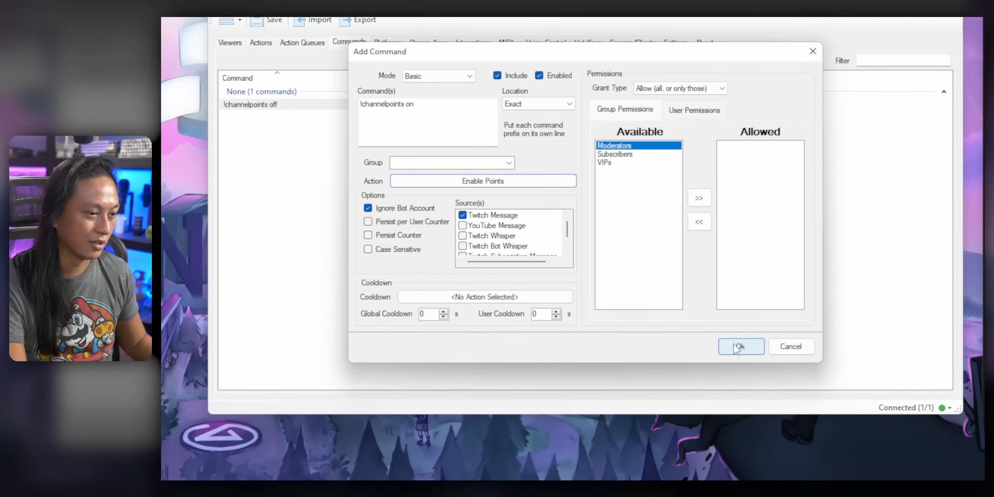
pyautogui.click(740, 346)
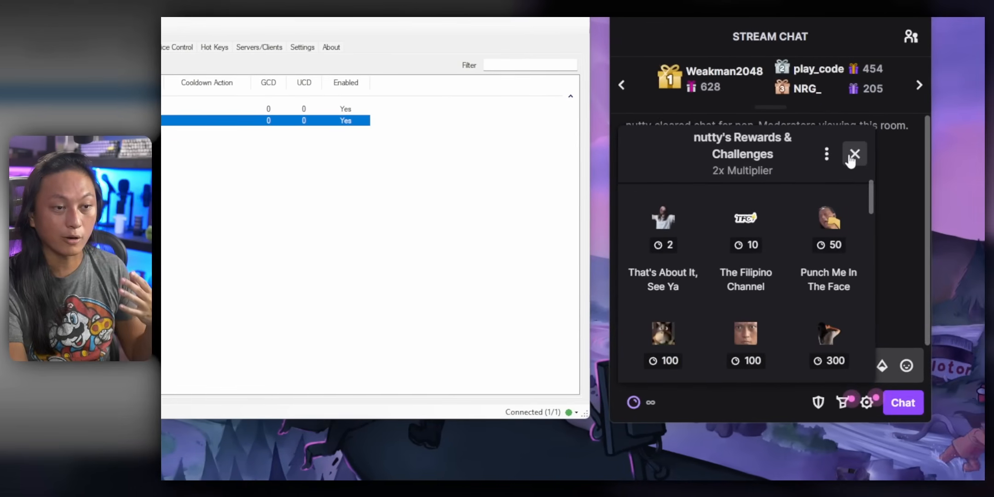
# Send '!channelpoints off' in chat, confirm rewards are disabled, then send '!channelpoints on'
pyautogui.click(855, 154)
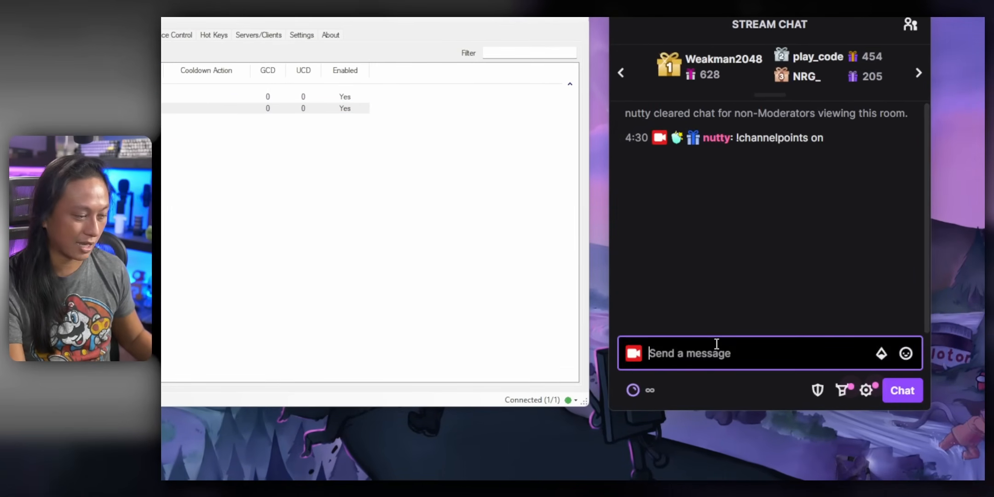
pyautogui.write('!channelpoin')
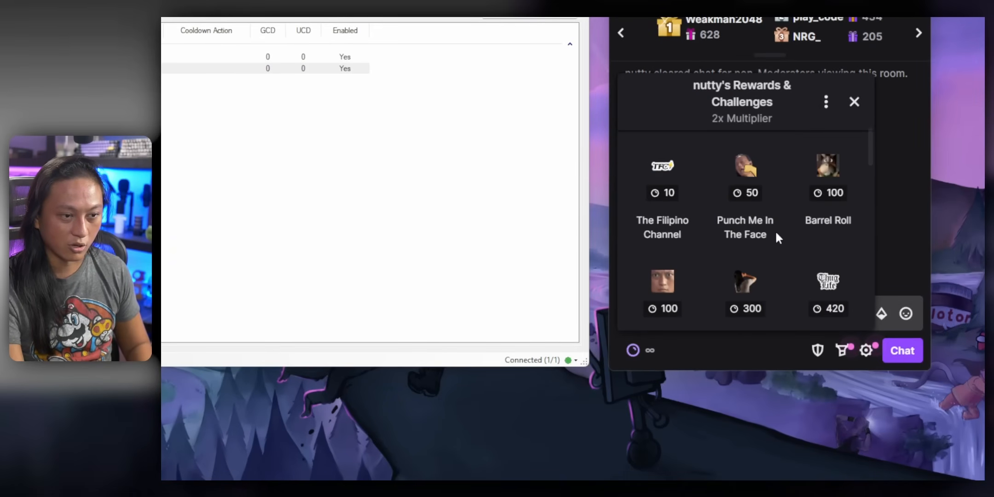
pyautogui.scroll(-3)
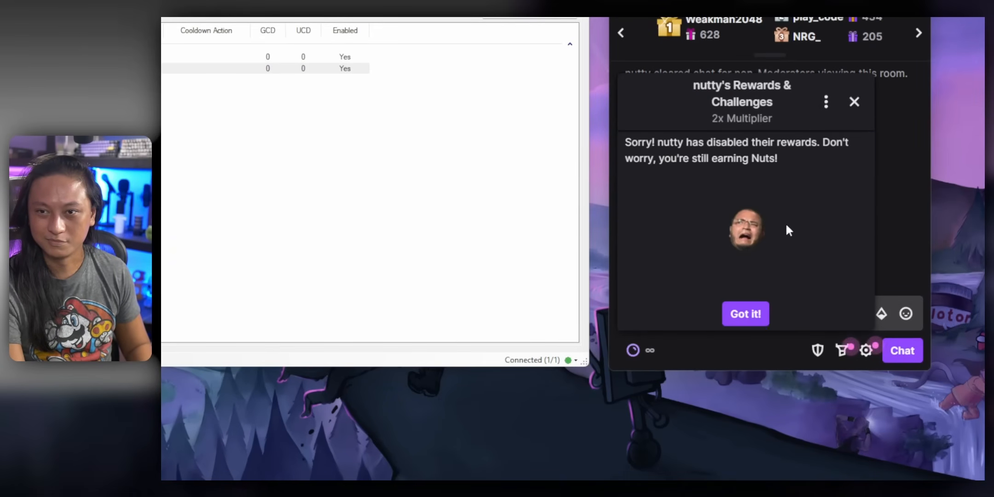
pyautogui.write('!channelp')
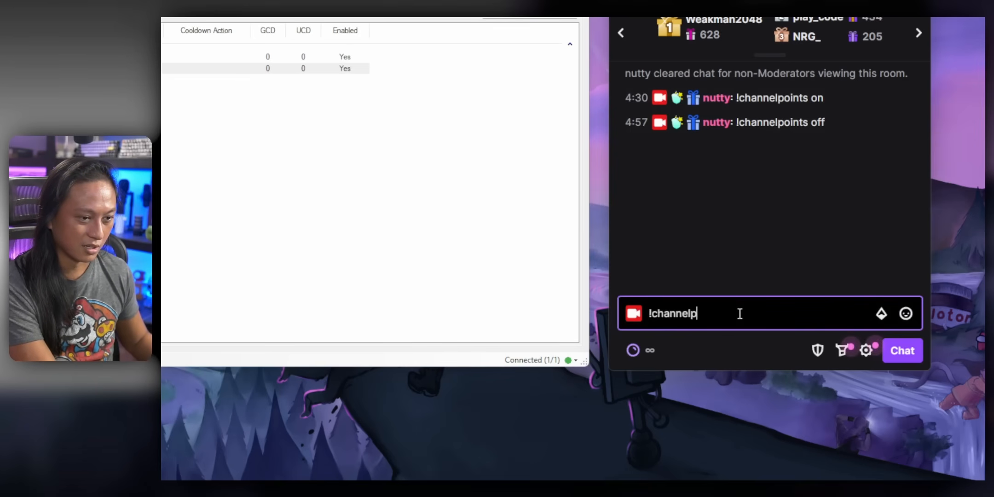
pyautogui.write('oints on')
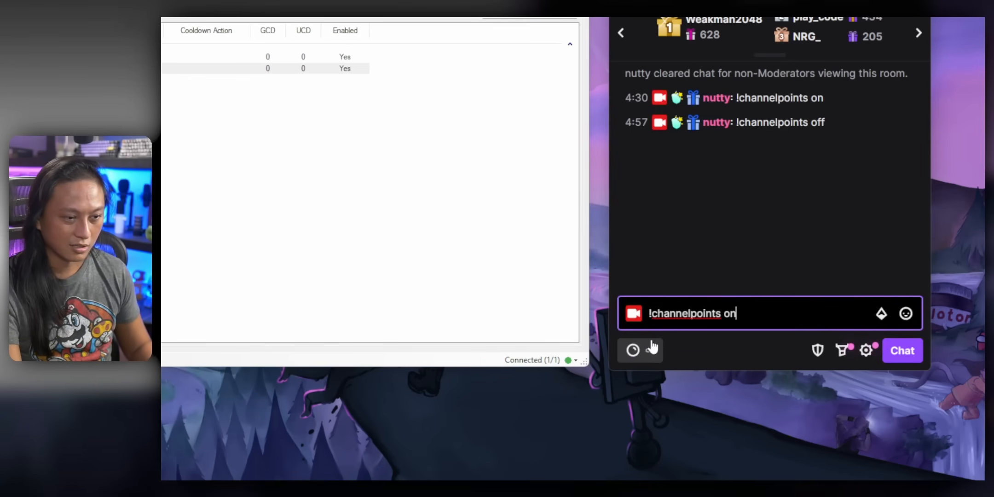
pyautogui.click(632, 350)
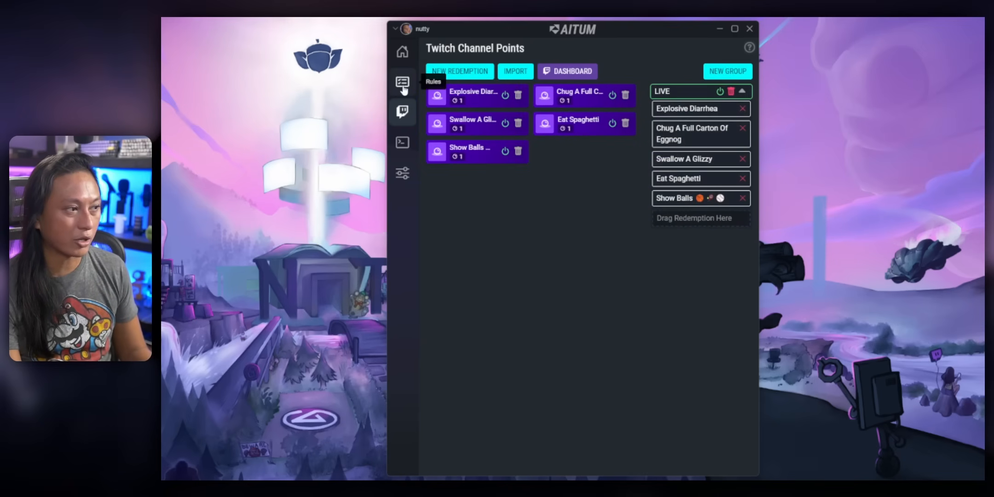
# Start a new Aitum rule with a Twitch action enabling the LIVE redemption group
pyautogui.click(402, 82)
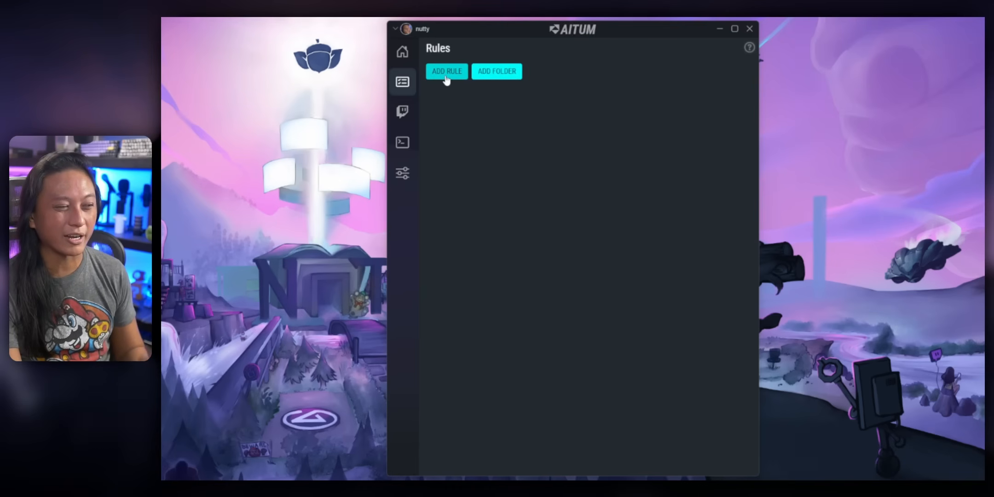
pyautogui.click(446, 71)
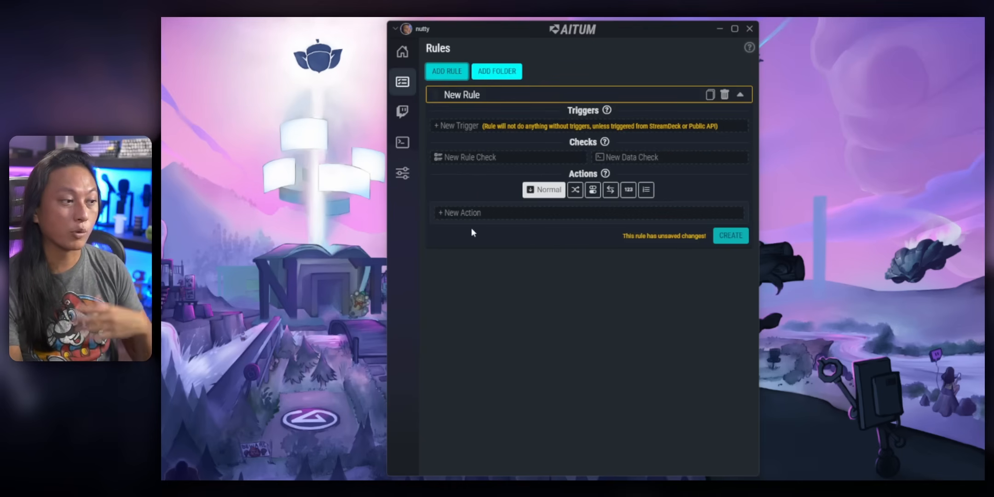
pyautogui.click(461, 212)
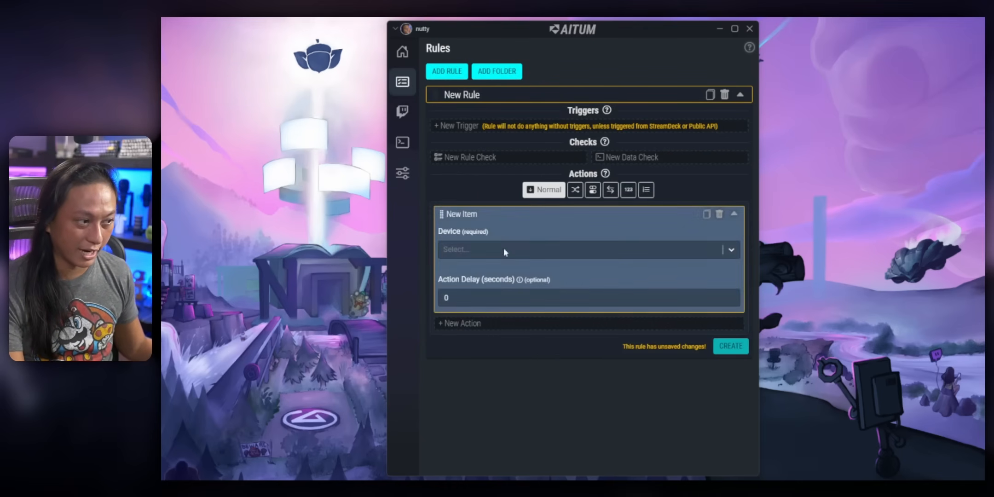
pyautogui.click(583, 249)
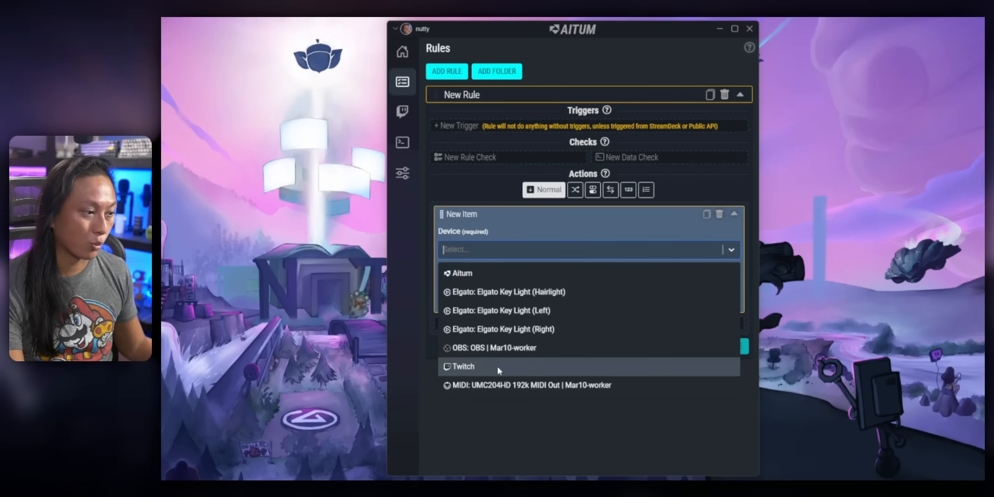
pyautogui.click(463, 366)
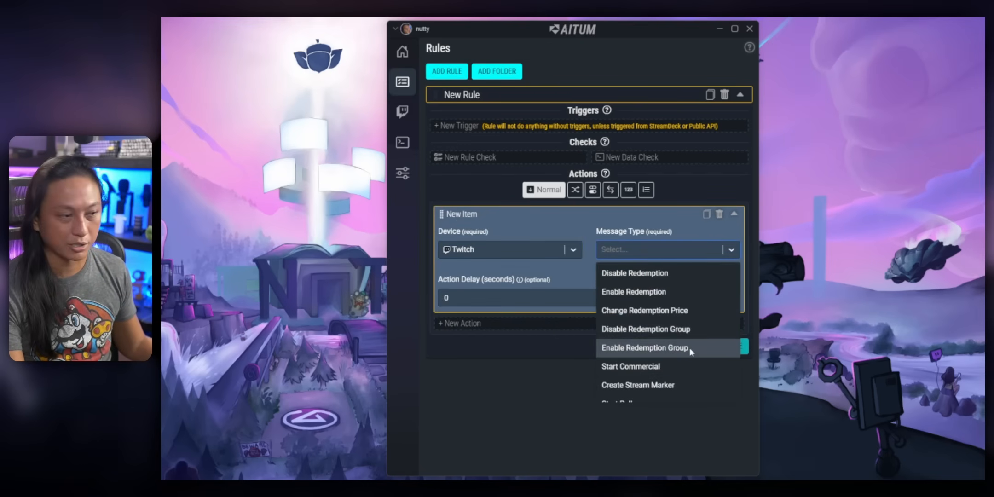
pyautogui.click(644, 347)
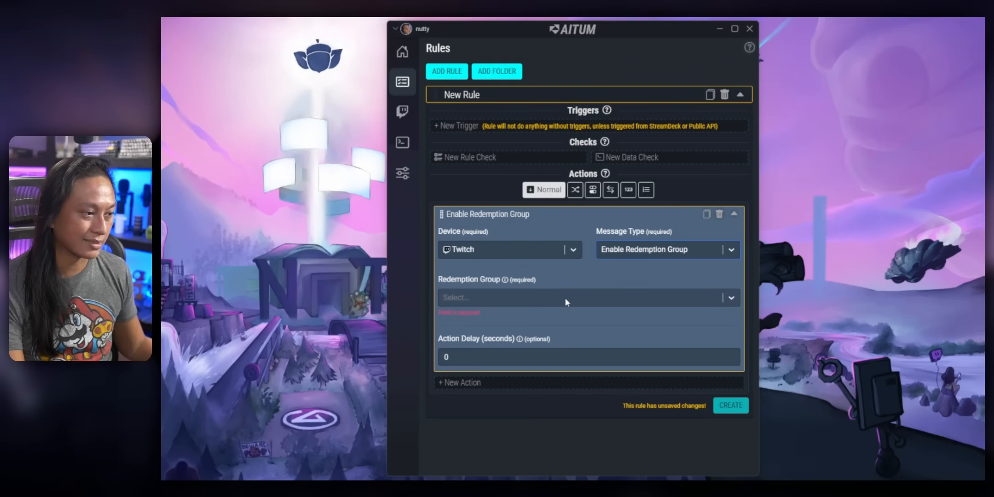
pyautogui.click(587, 298)
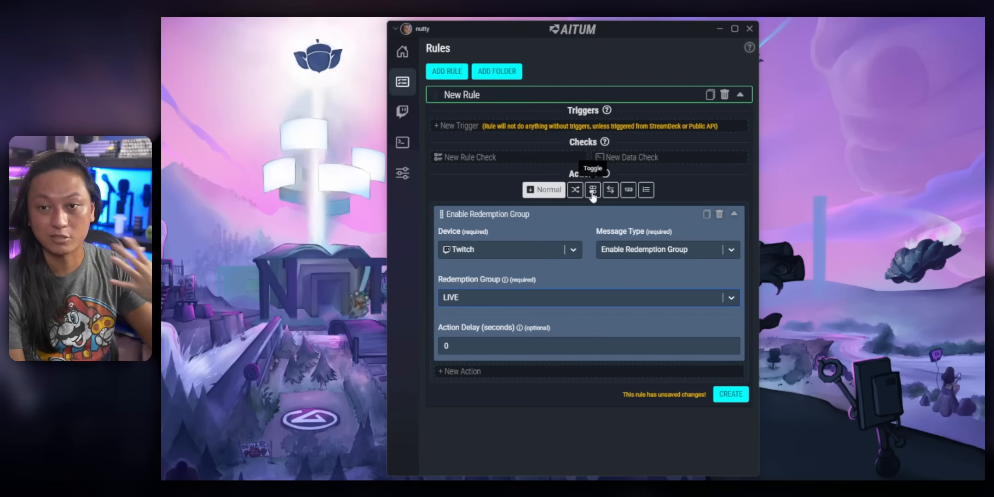
# Switch the rule to Toggle, add a step disabling LIVE, and name it Toggle Rewards
pyautogui.click(592, 190)
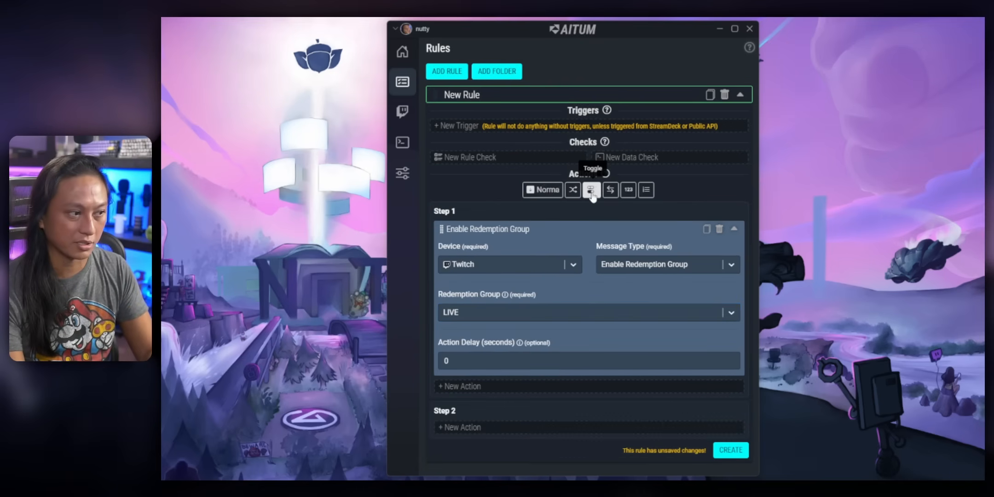
pyautogui.click(590, 189)
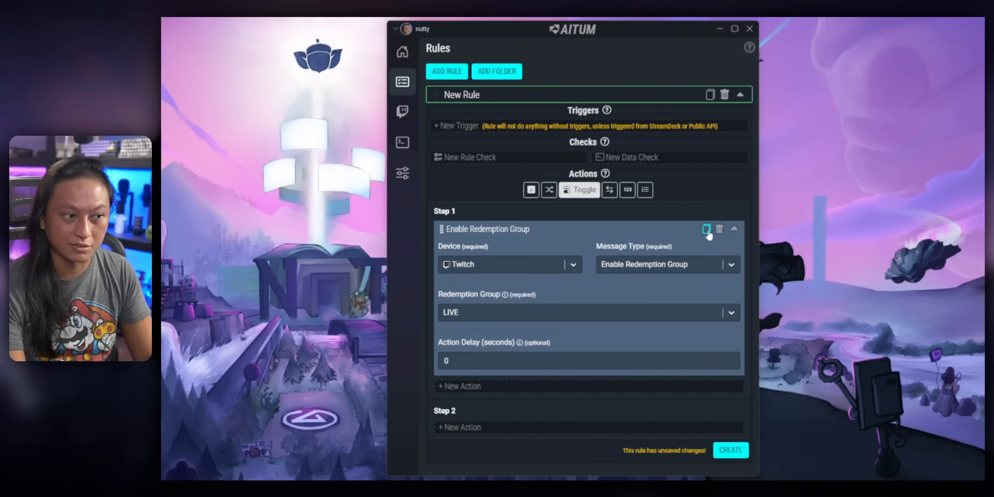
pyautogui.click(707, 229)
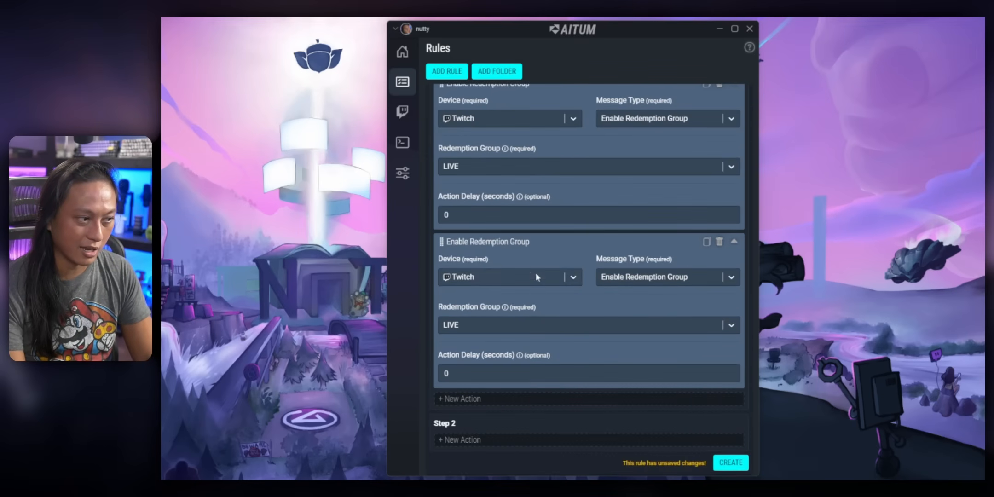
pyautogui.scroll(-3)
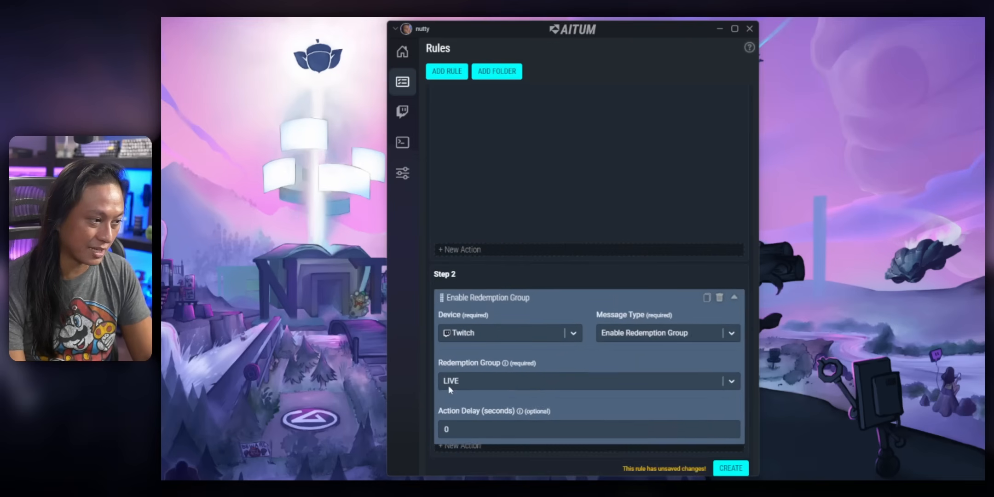
pyautogui.click(665, 318)
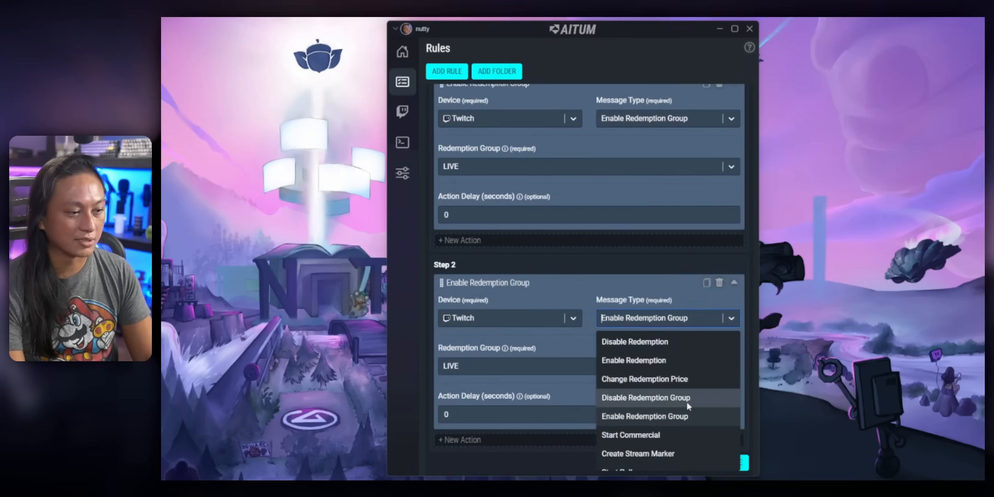
pyautogui.click(646, 398)
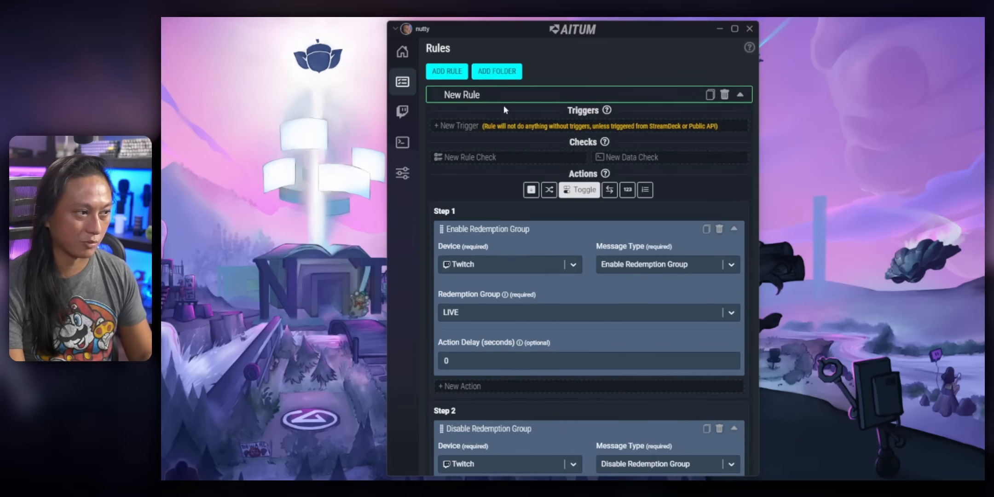
pyautogui.write('Toggle Rewards')
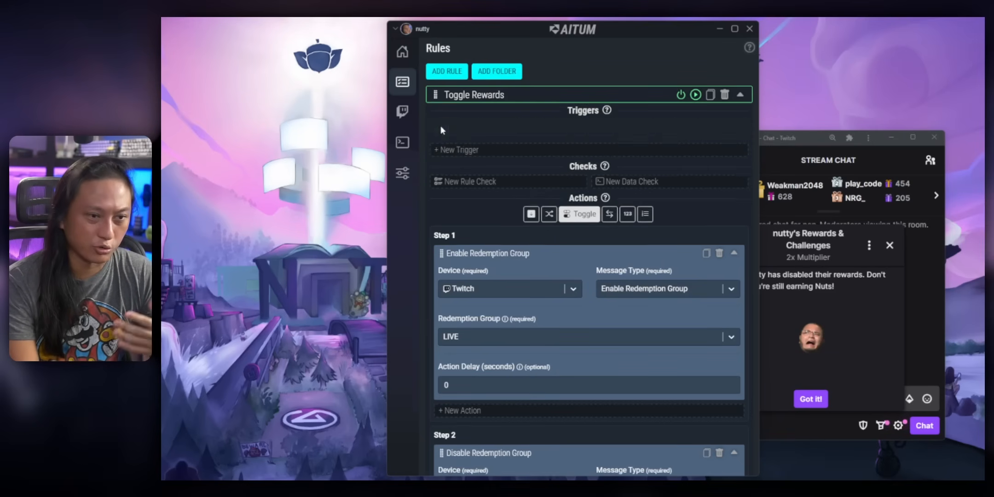
# Add a Twitch Chat Message trigger matching '!channelpoints toggle' to the rule
pyautogui.click(455, 149)
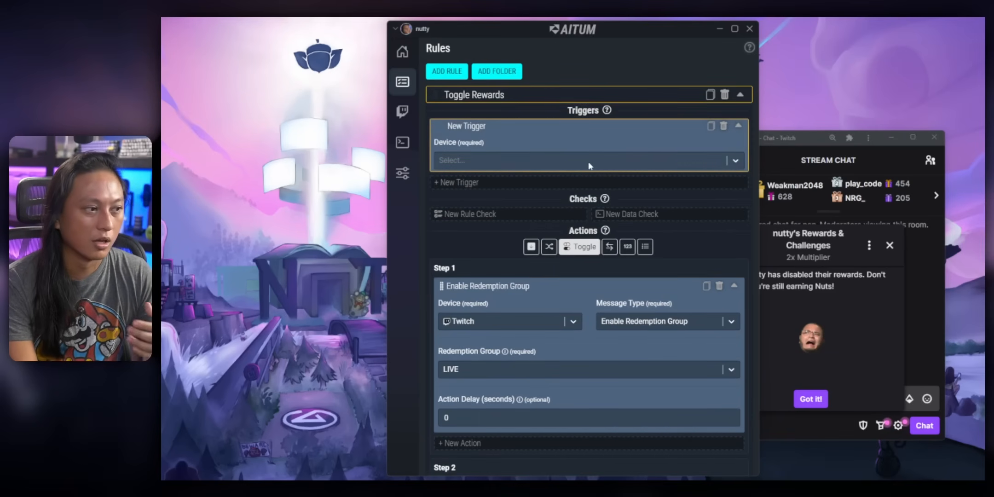
pyautogui.click(586, 160)
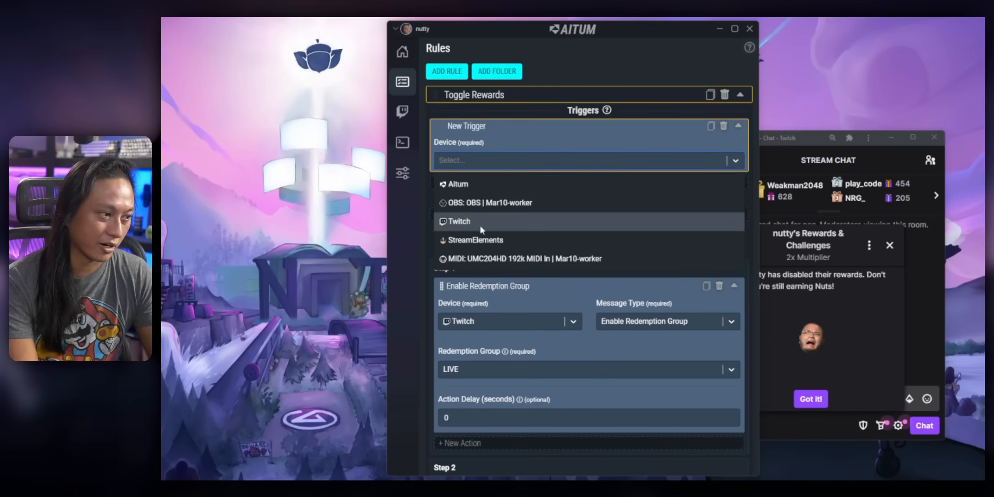
pyautogui.click(458, 222)
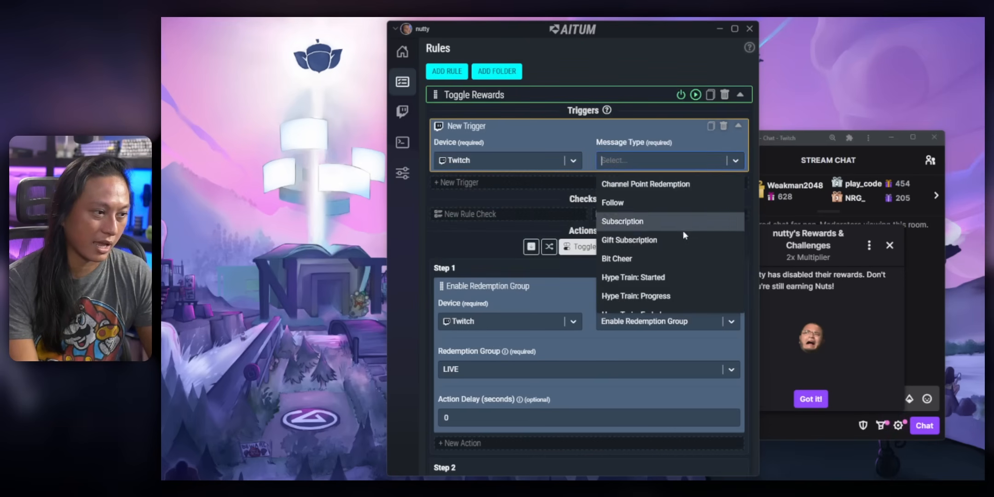
pyautogui.write('c')
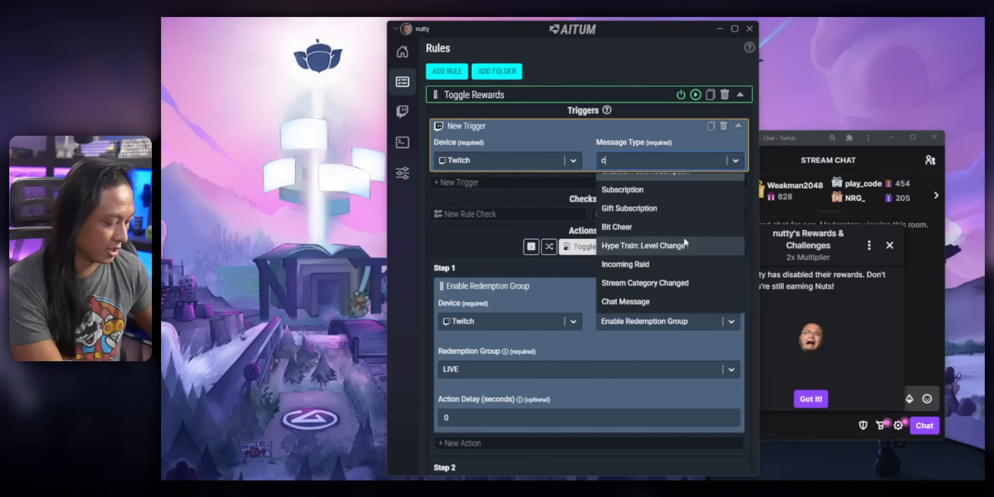
pyautogui.click(625, 301)
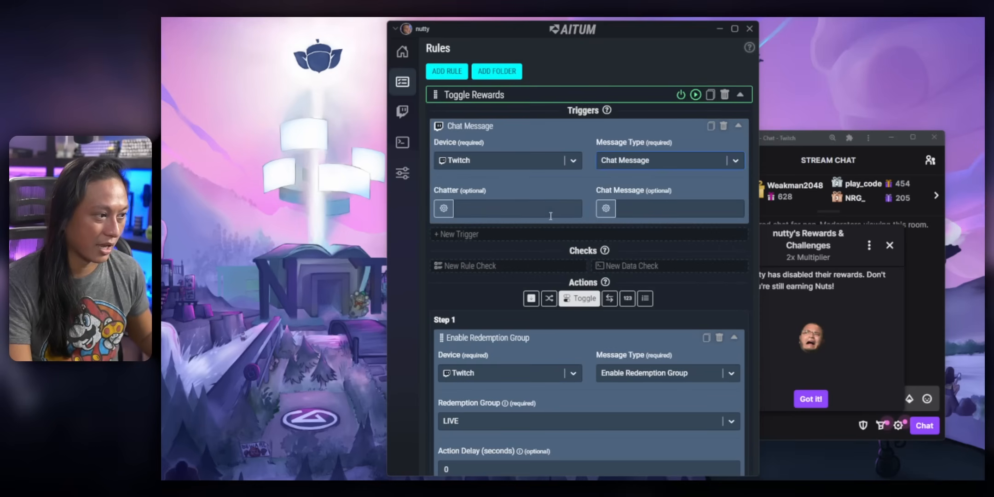
pyautogui.click(678, 208)
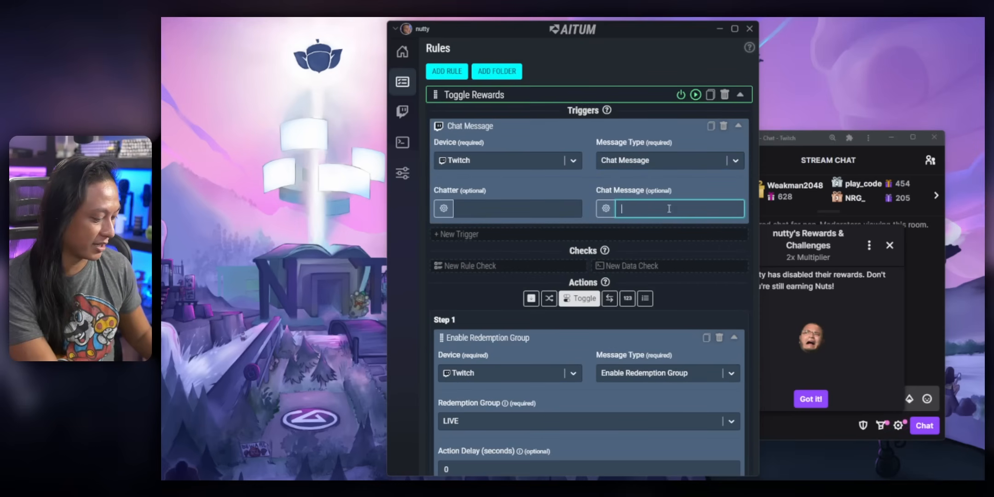
pyautogui.write('!channelpoints')
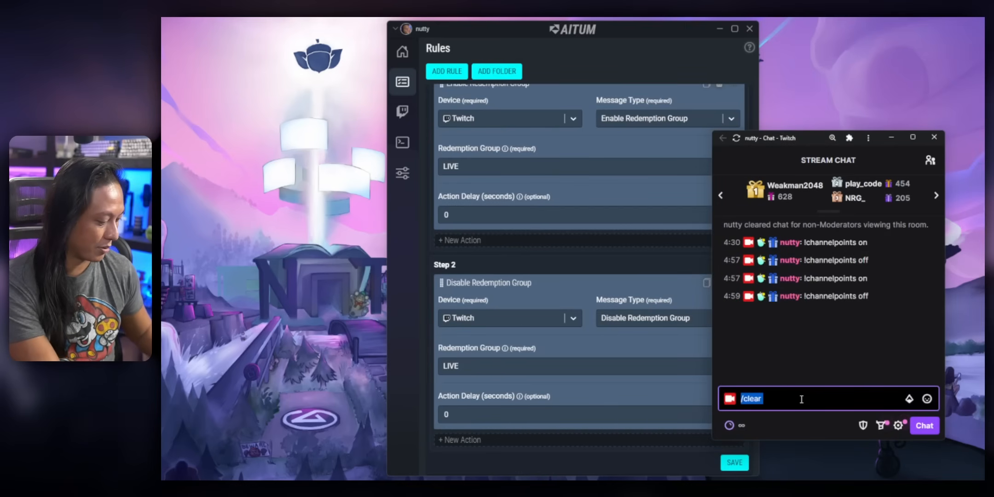
pyautogui.write('!channelpoionts togg')
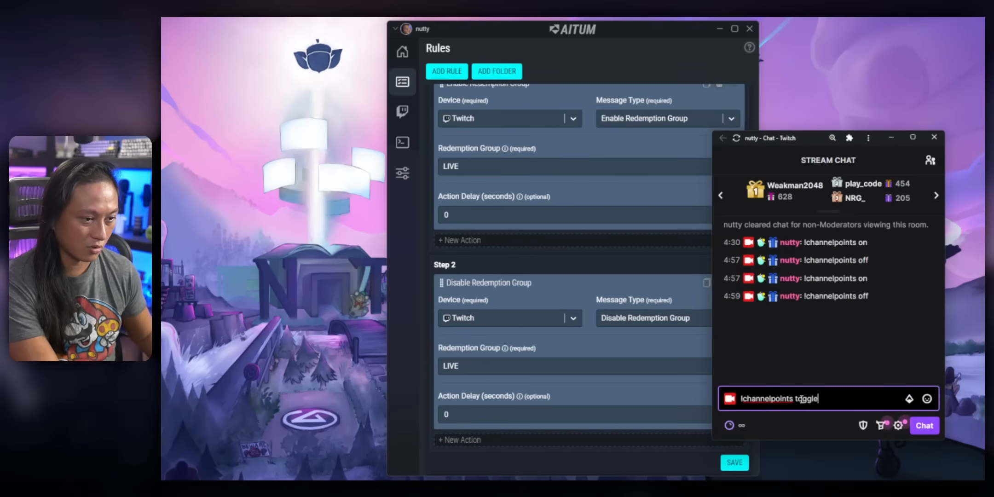
pyautogui.click(742, 425)
pyautogui.write('D')
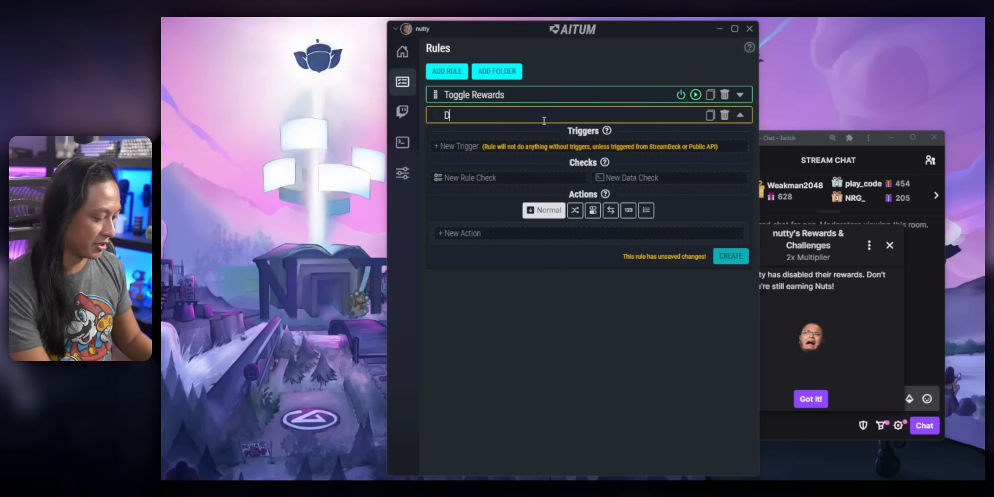
# Name the rules Disable Rewards and Enable Rewards, and add a Twitch disable-group action for LIVE
pyautogui.write('isable Rewards')
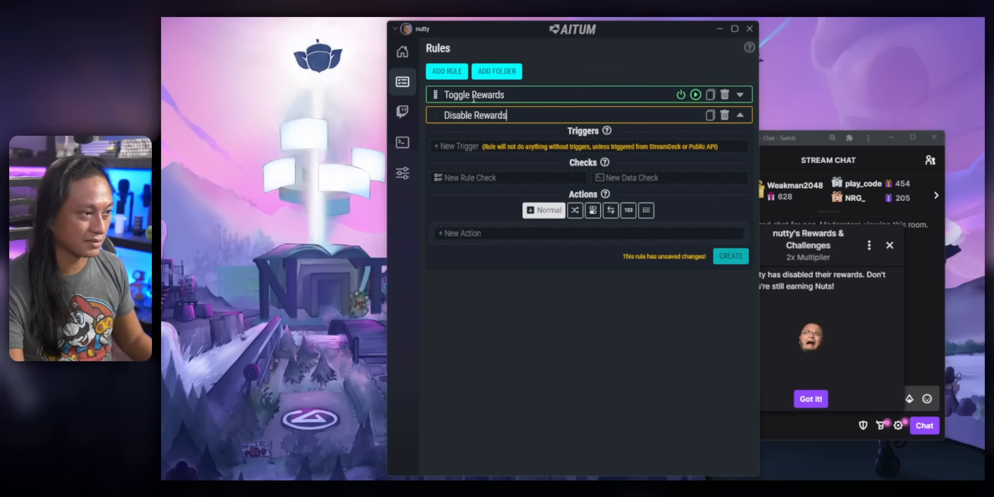
pyautogui.write('Enabl Rewards')
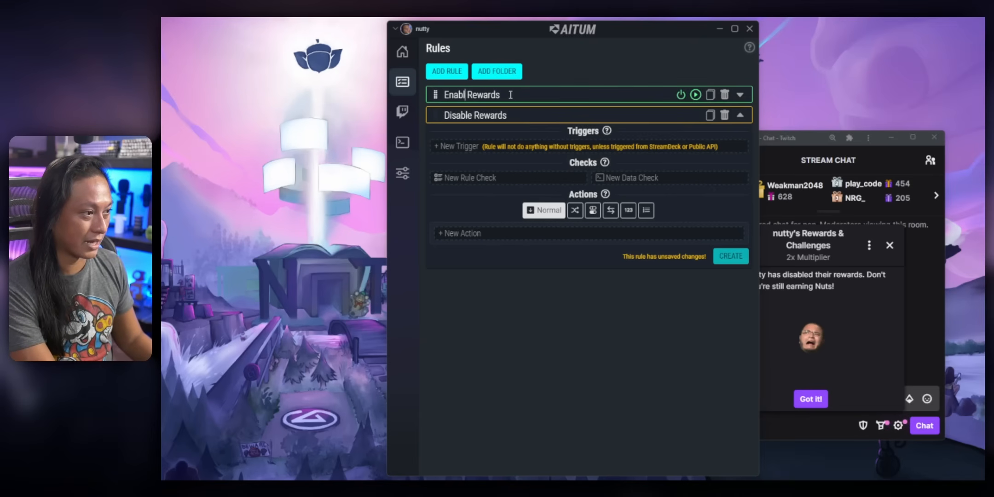
pyautogui.click(461, 233)
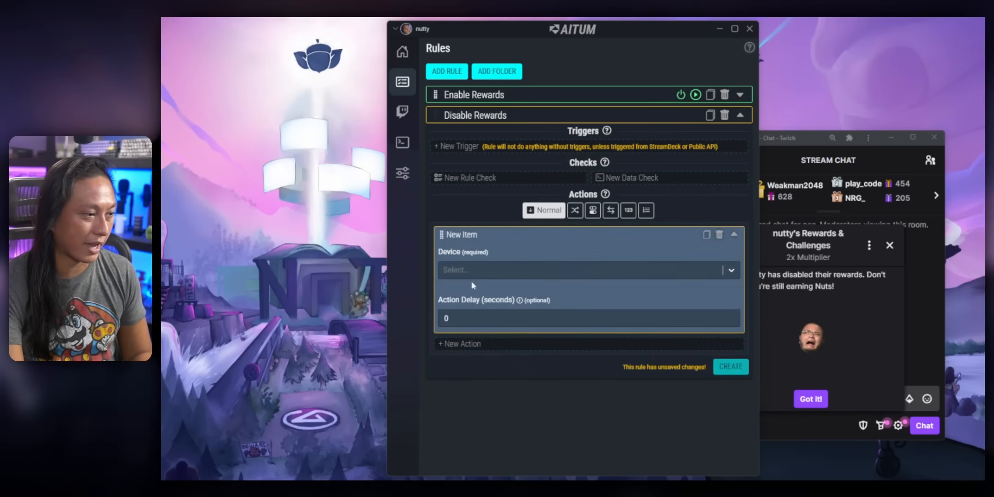
pyautogui.click(663, 269)
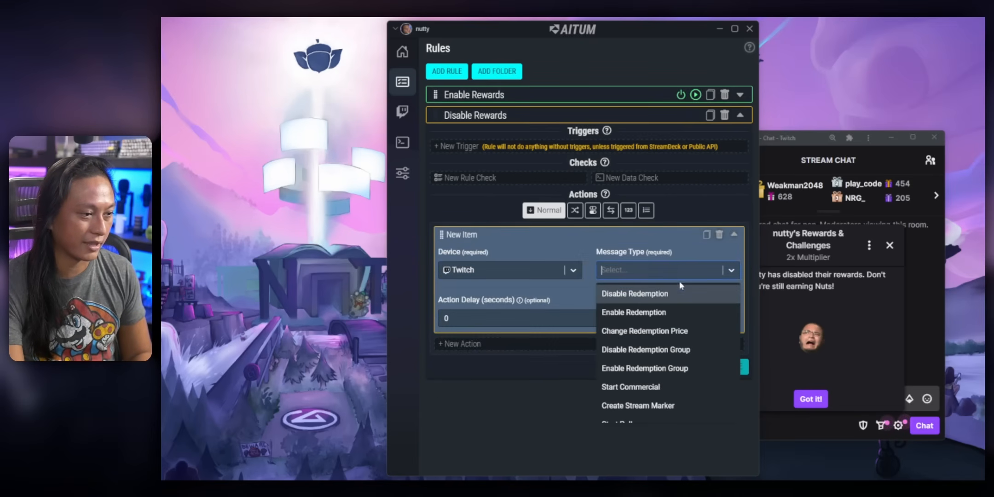
pyautogui.click(645, 349)
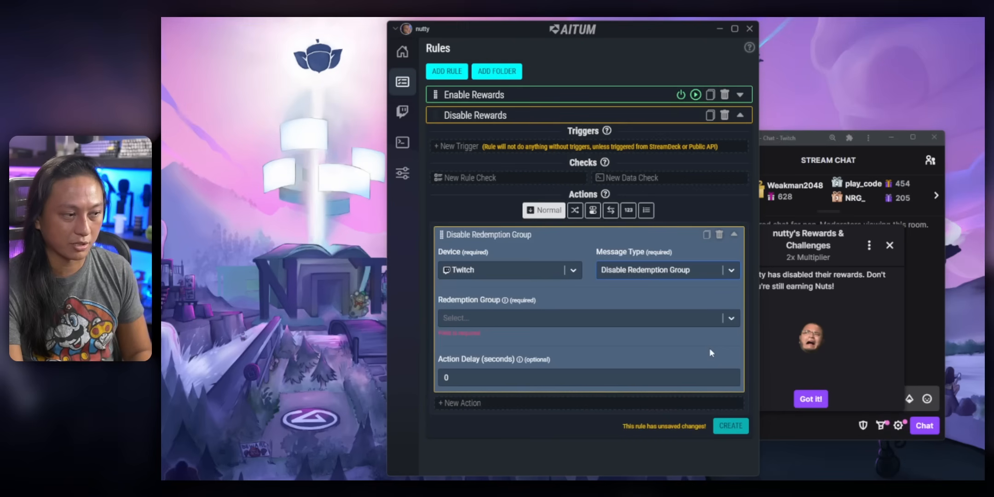
pyautogui.click(588, 318)
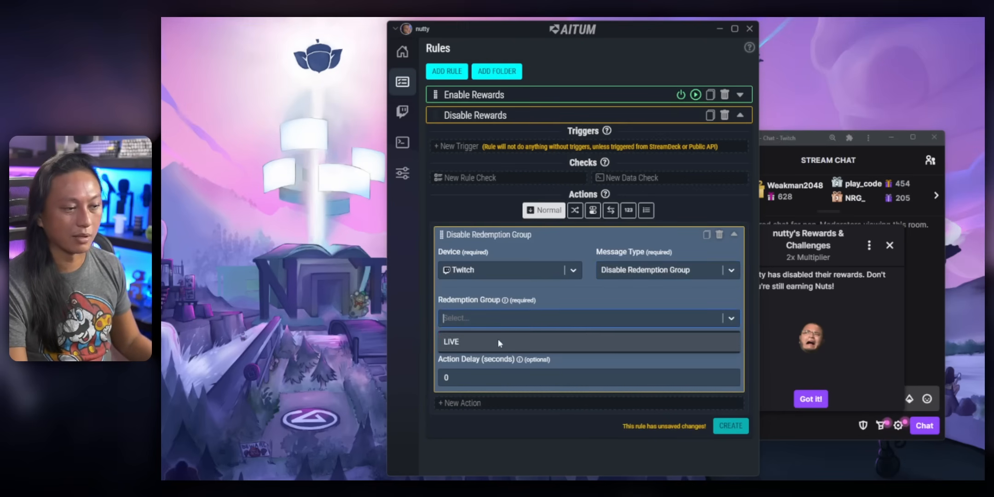
pyautogui.click(450, 342)
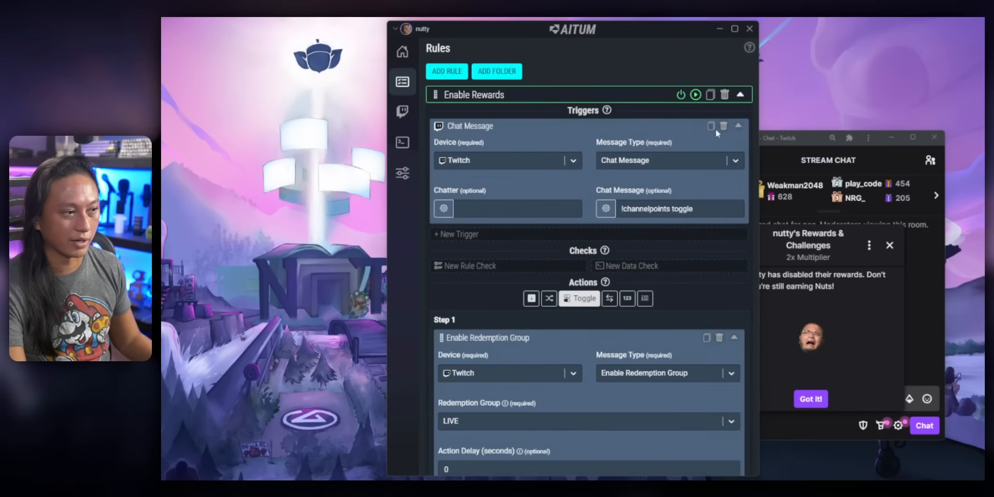
# Delete the group-disabling Step 2 from the Enable Rewards rule
pyautogui.scroll(-3)
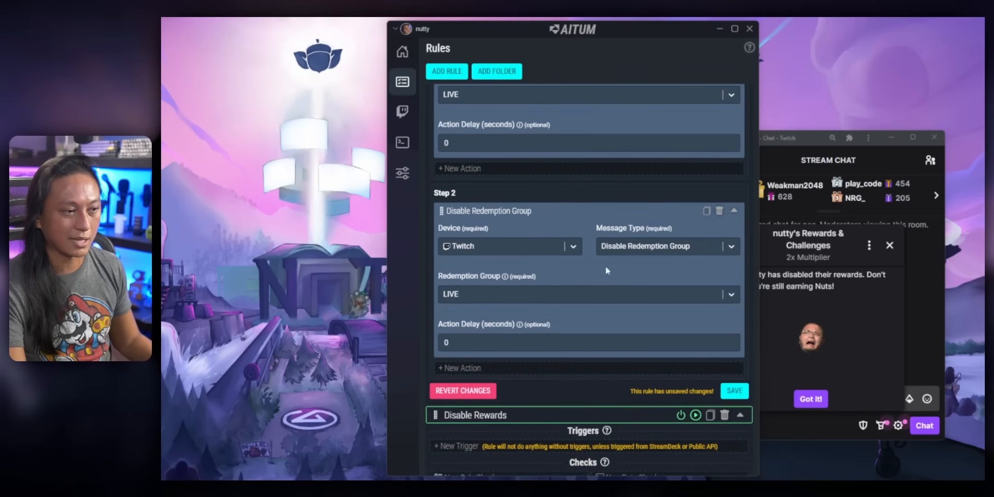
pyautogui.click(719, 210)
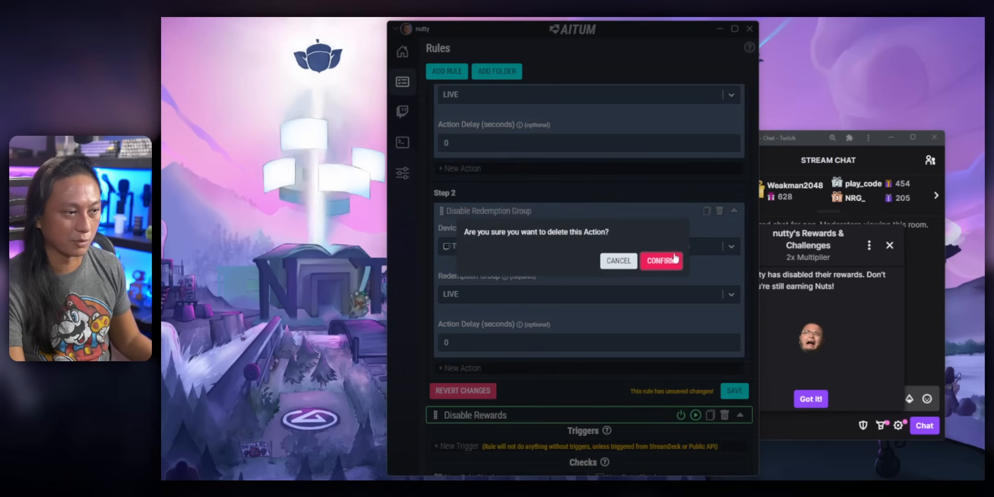
pyautogui.click(661, 261)
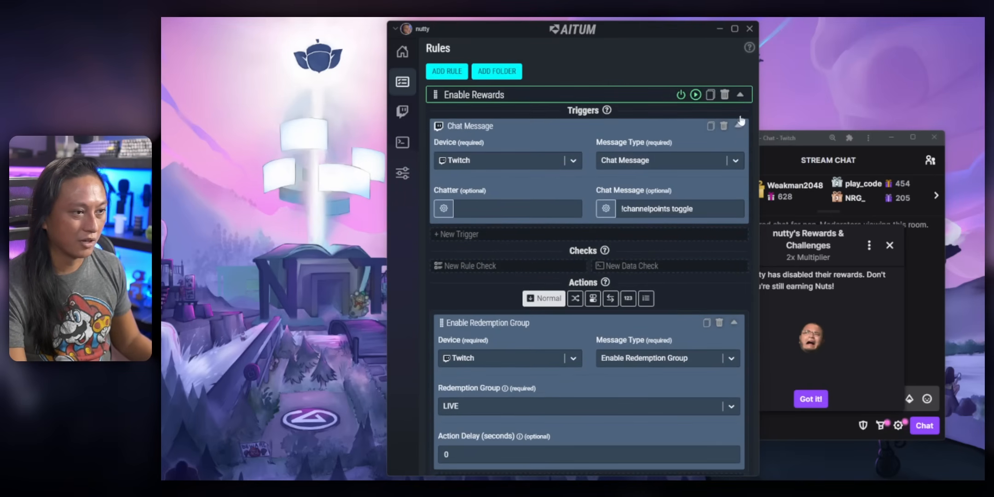
pyautogui.click(739, 95)
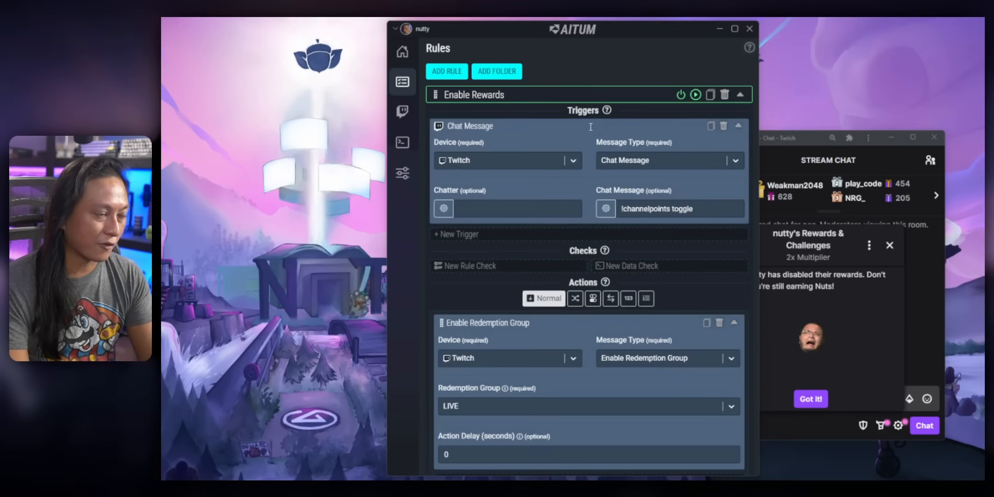
# Replace Enable Rewards' chat-message trigger with an OBS Scene Changed From '[R] BRB' trigger
pyautogui.click(724, 125)
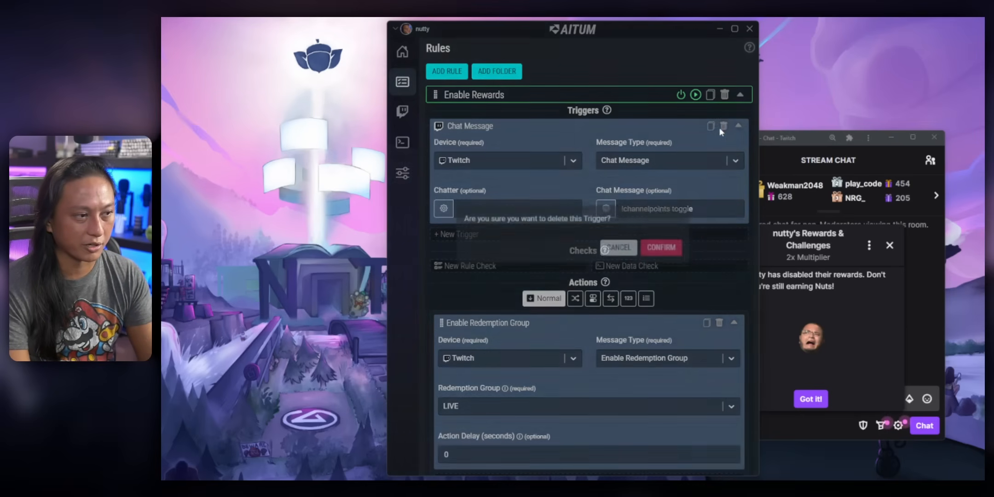
pyautogui.click(660, 247)
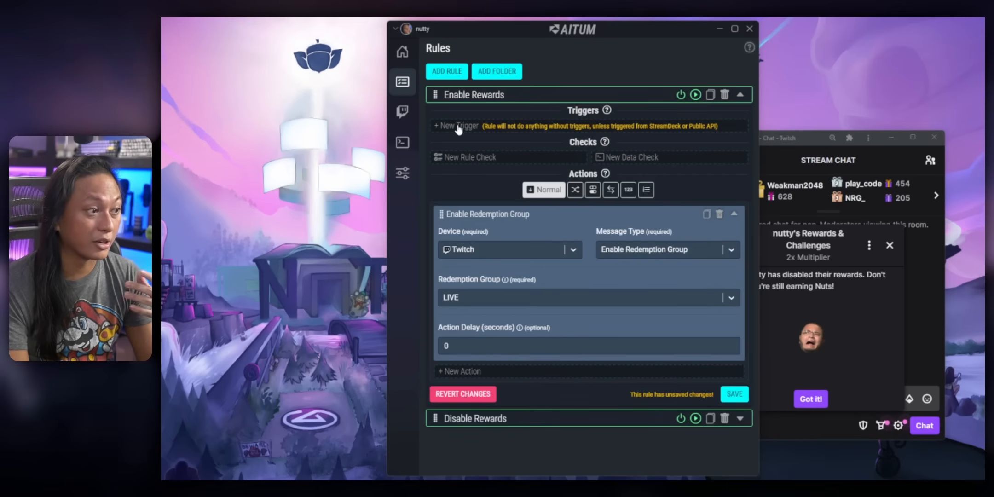
pyautogui.click(455, 126)
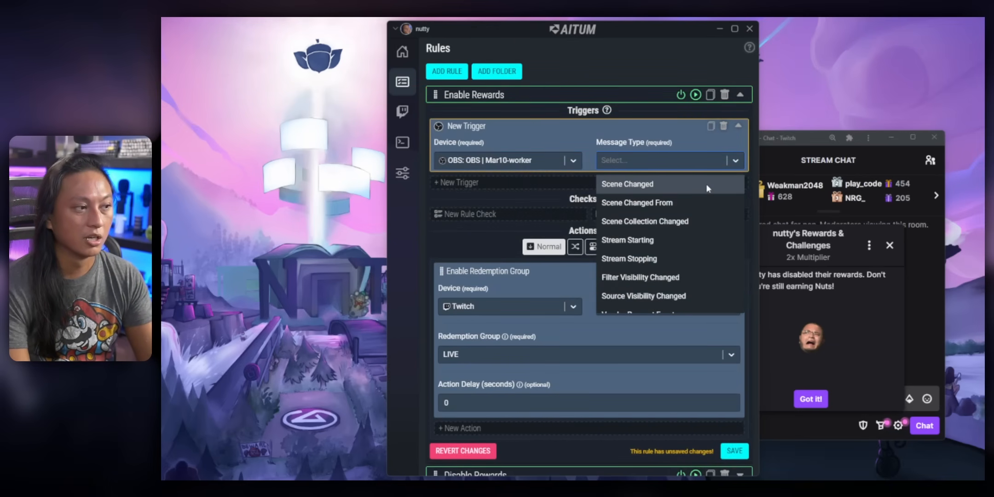
pyautogui.click(636, 202)
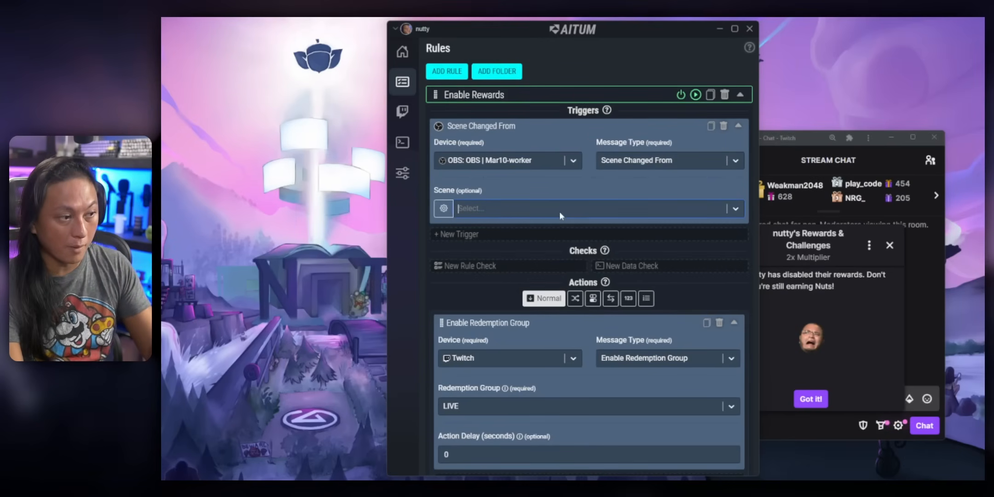
pyautogui.click(571, 208)
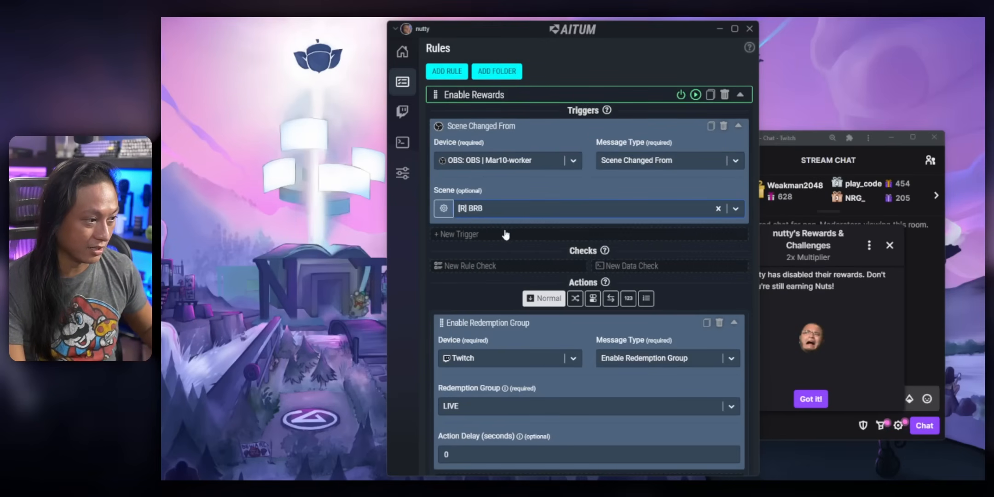
pyautogui.scroll(-3)
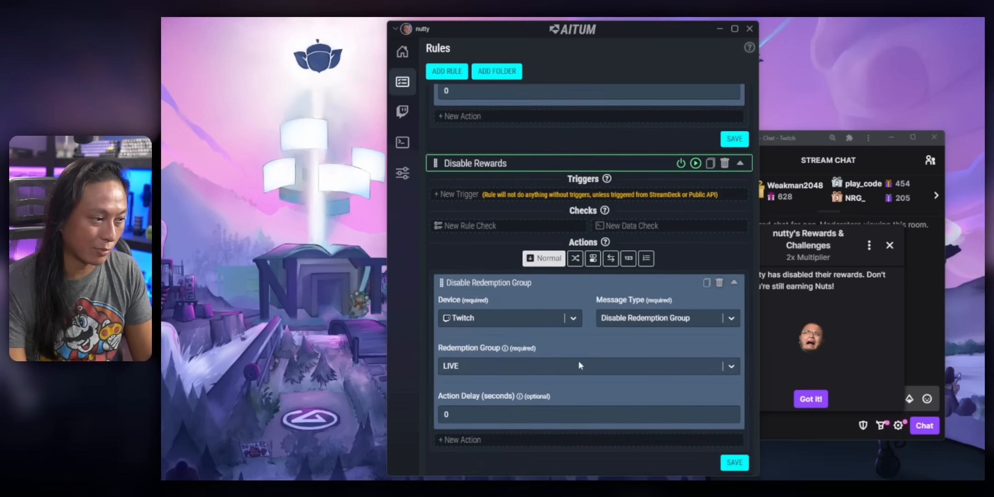
# Give Disable Rewards an OBS Scene Changed trigger for '[R] BRB' and save the rule
pyautogui.click(455, 194)
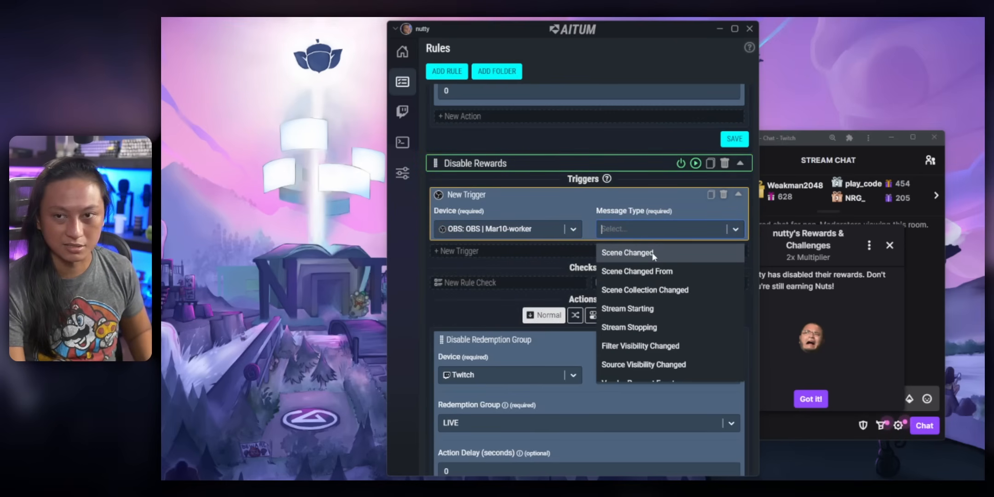
pyautogui.click(626, 252)
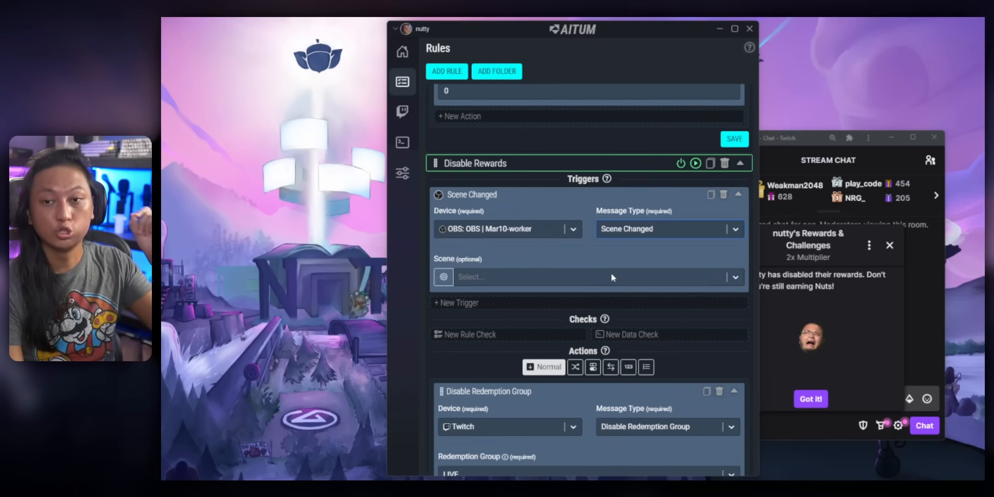
pyautogui.write('brb')
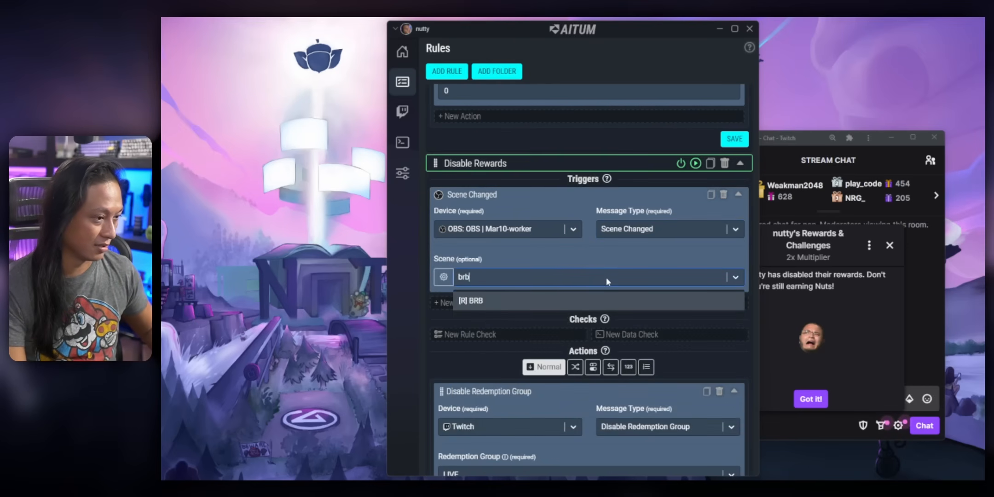
pyautogui.click(470, 300)
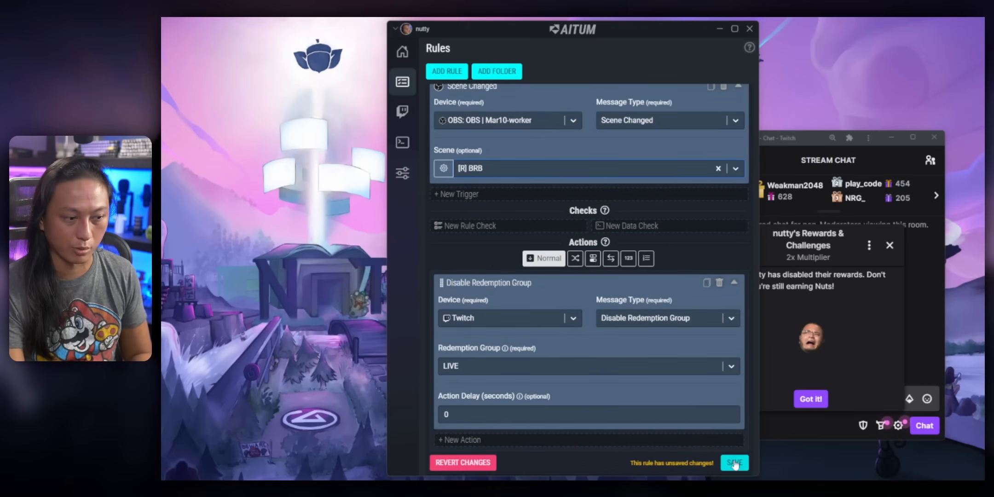
pyautogui.click(734, 462)
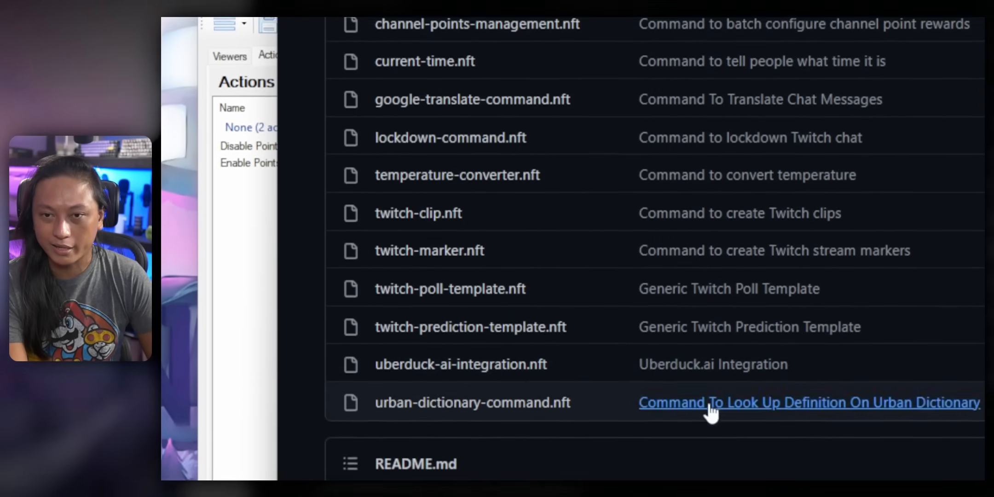
# Open channel-point-brb-killswitch.nft in the GitHub repository to get its import code
pyautogui.scroll(-3)
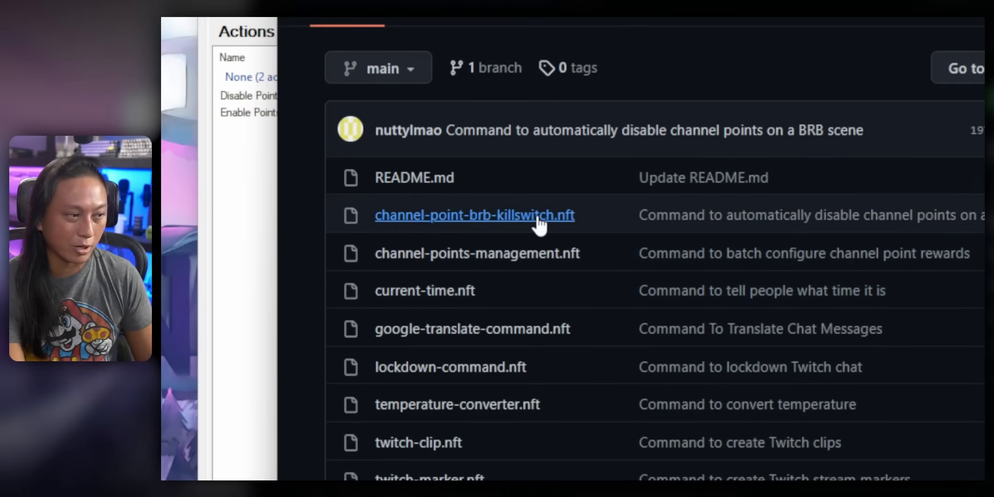
pyautogui.moveTo(482, 219)
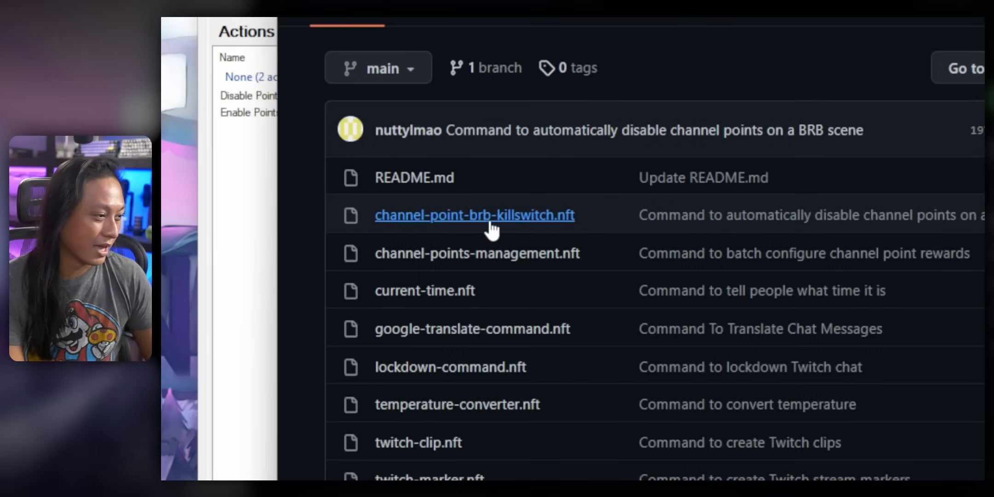
pyautogui.click(474, 214)
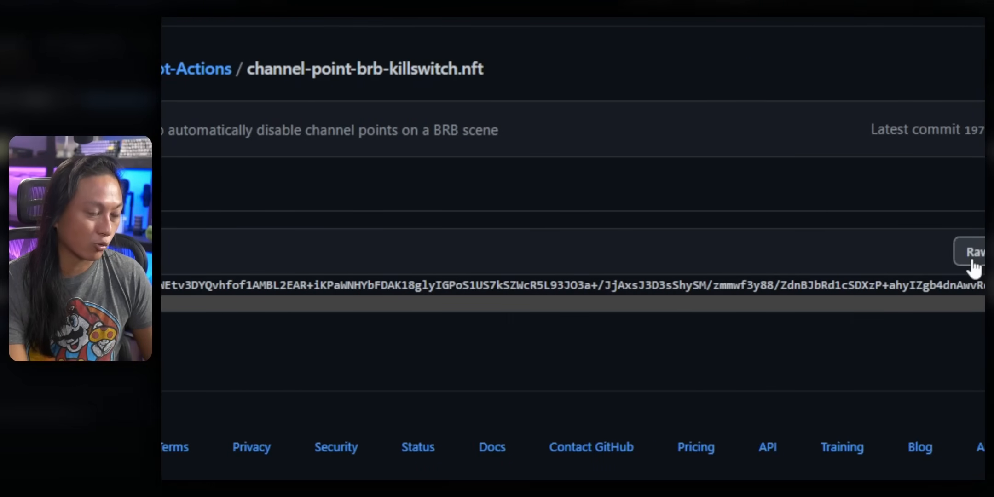
pyautogui.scroll(-3)
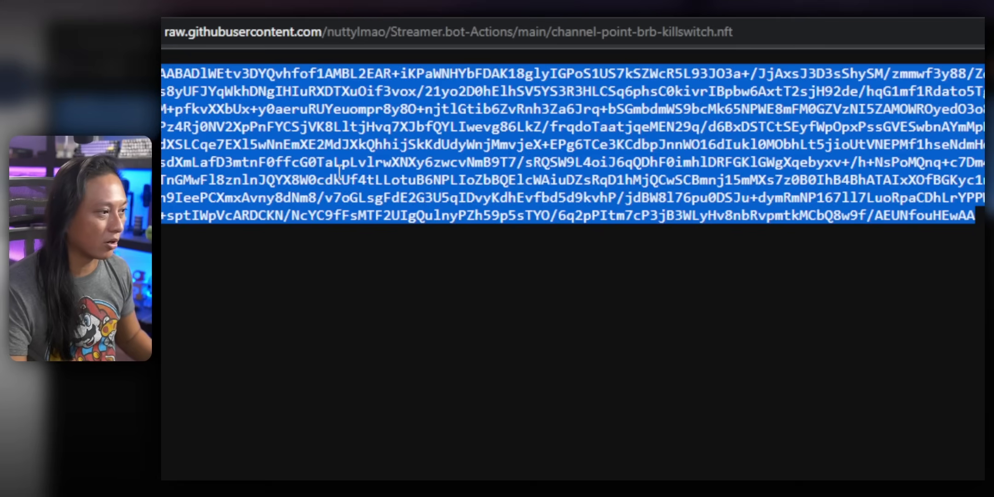
pyautogui.click(291, 171)
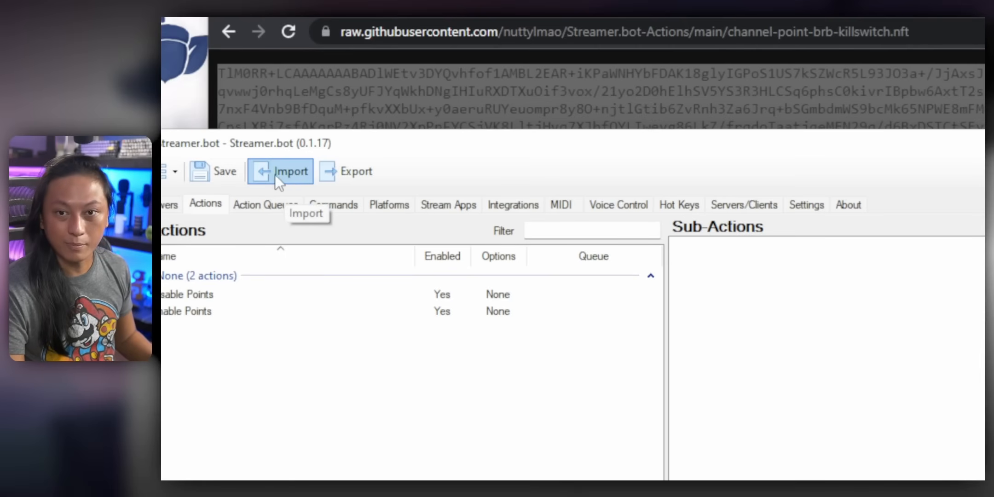
# Import the three BRB Killswitch actions and set the scene-name argument to '[R] BRB'
pyautogui.click(290, 172)
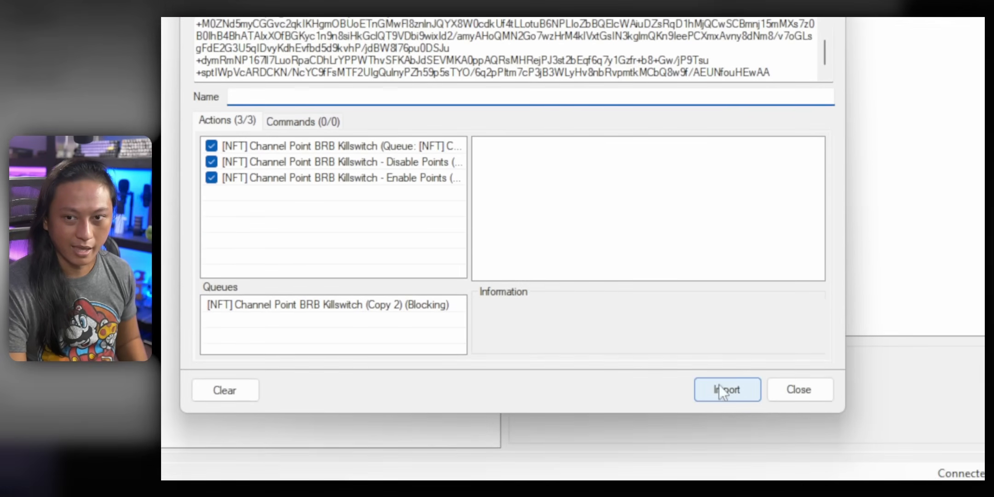
pyautogui.click(727, 390)
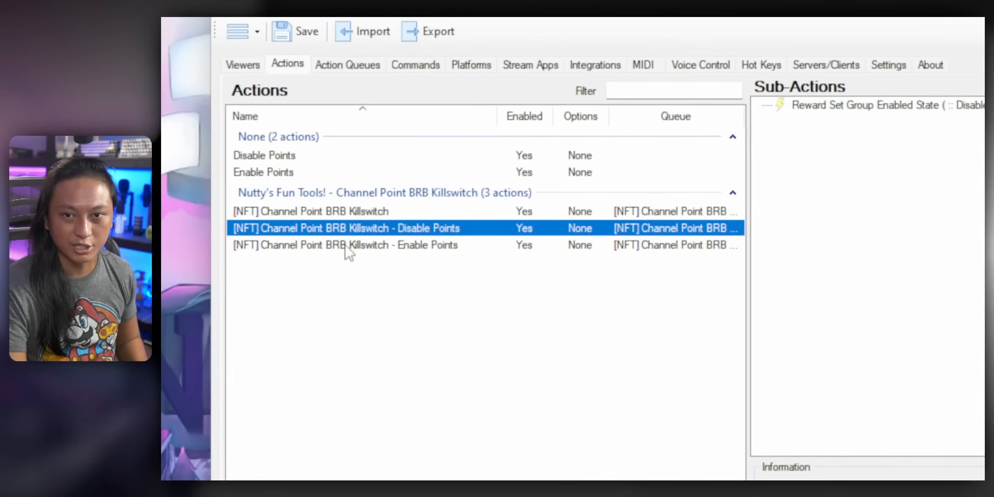
pyautogui.click(310, 211)
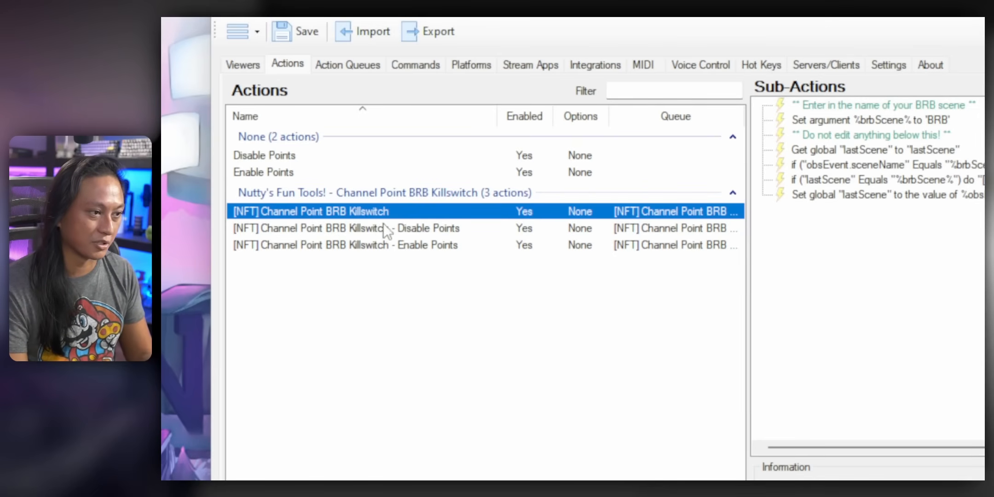
pyautogui.click(875, 121)
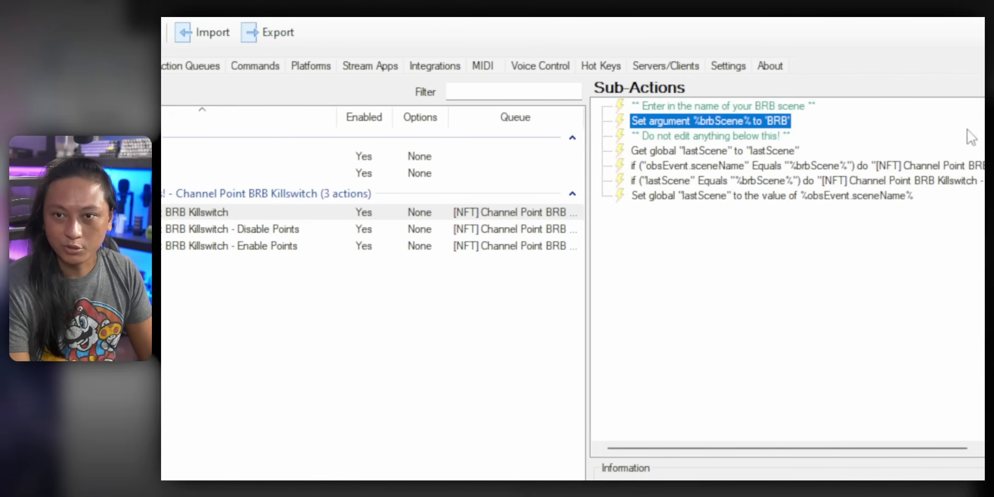
pyautogui.rightClick(711, 120)
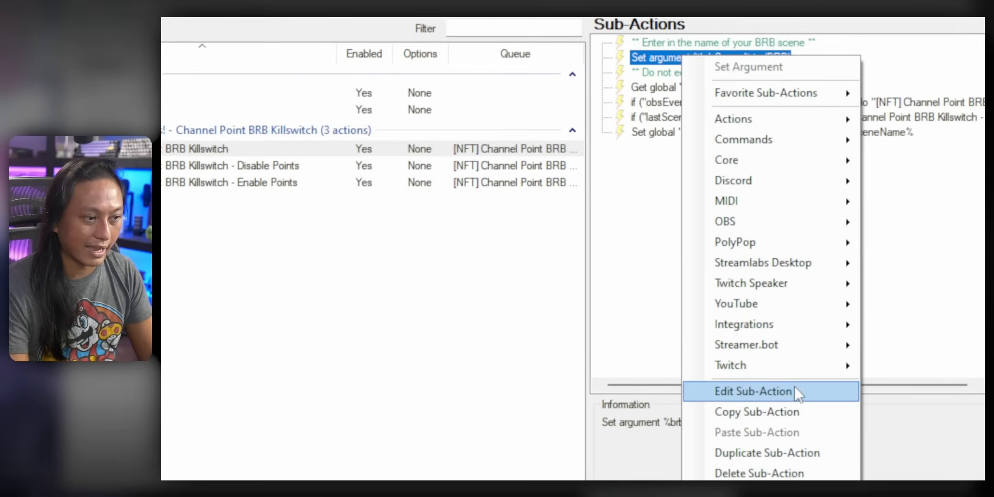
pyautogui.click(753, 392)
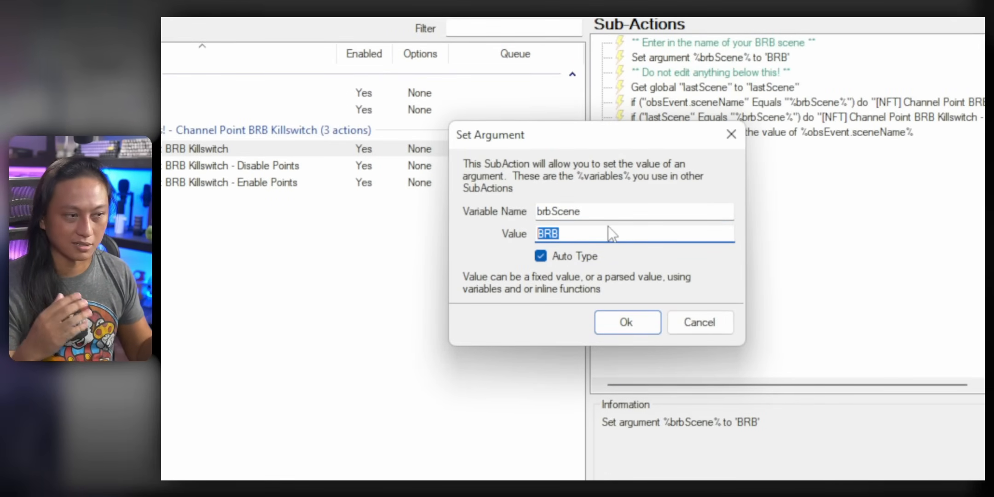
pyautogui.write('[R')
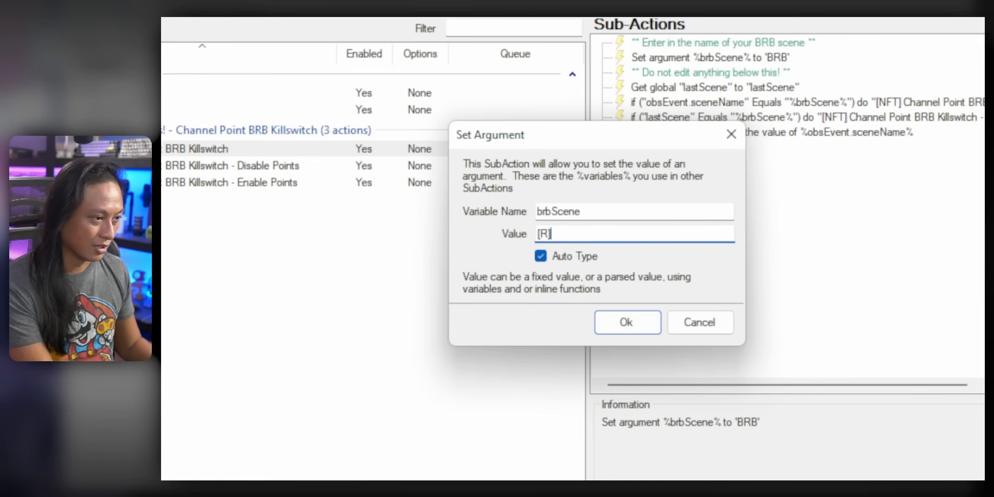
pyautogui.write('BRB')
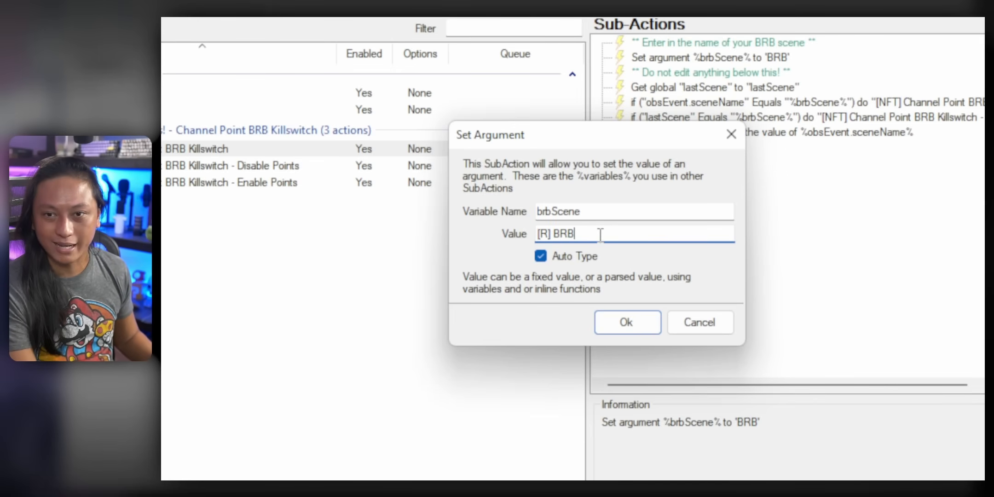
pyautogui.click(626, 322)
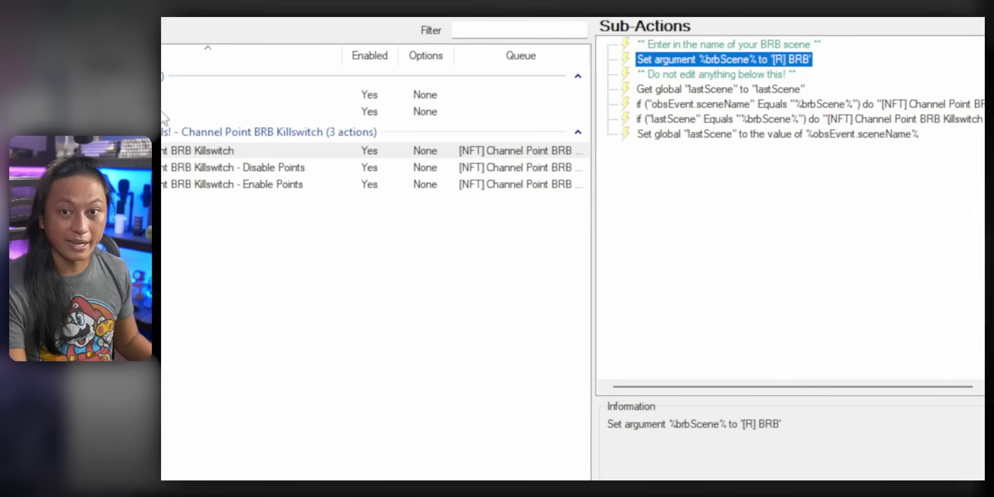
# Set LIVE as the group in the Disable Points sub-action, then edit Enable Points' group step
pyautogui.click(287, 213)
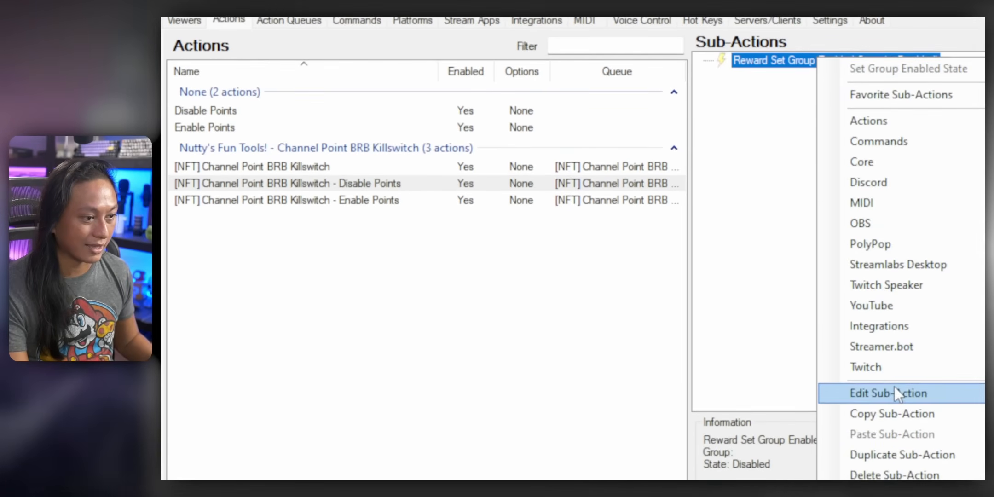
pyautogui.click(888, 393)
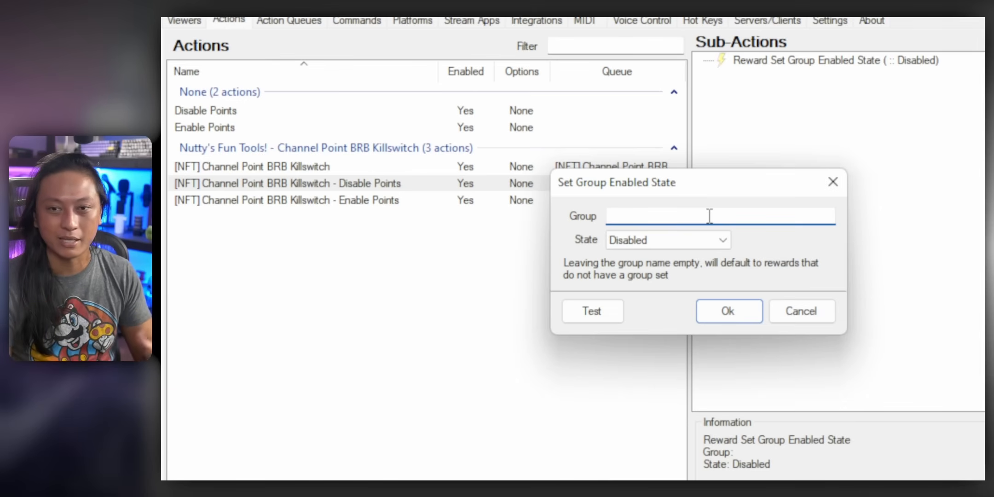
pyautogui.write('LIVE')
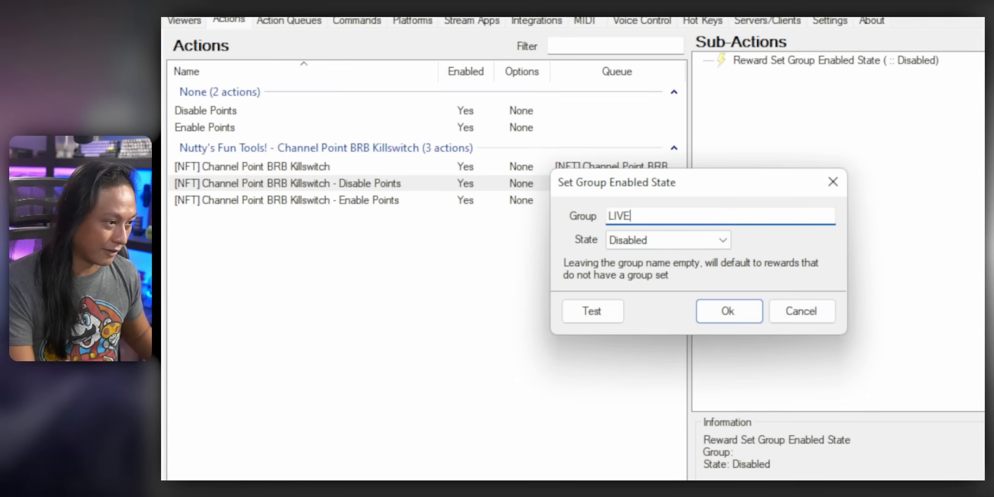
pyautogui.click(727, 311)
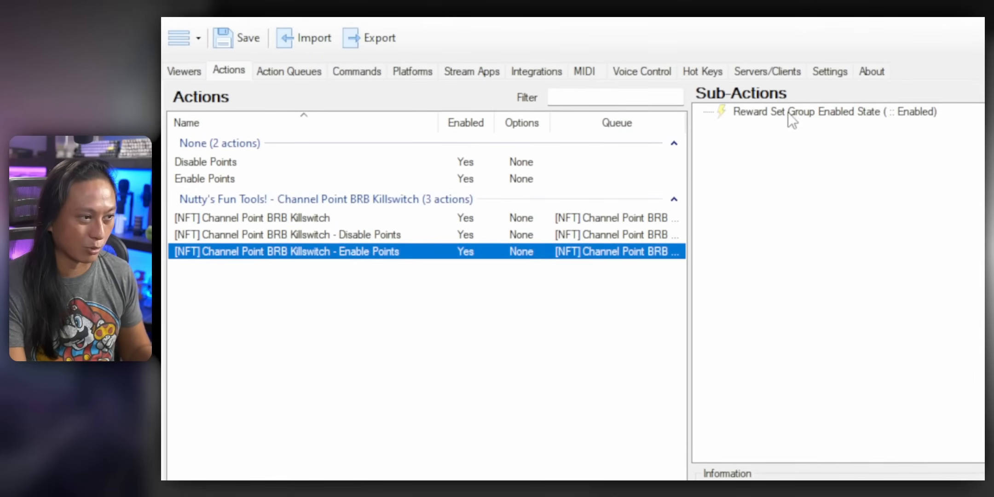
pyautogui.doubleClick(805, 111)
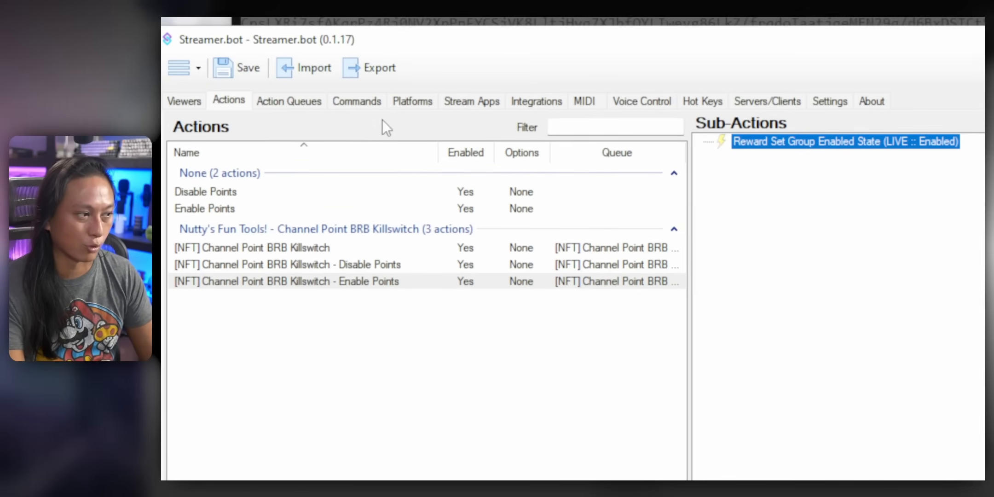
pyautogui.click(412, 101)
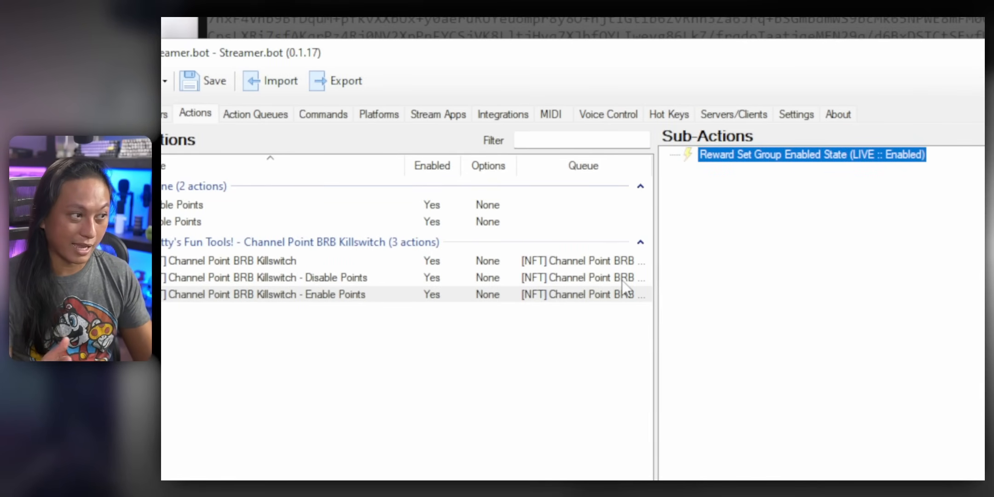
# Add an OBS CurrentProgramSceneChanged event that runs the [NFT] Channel Point BRB Killswitch action
pyautogui.click(438, 114)
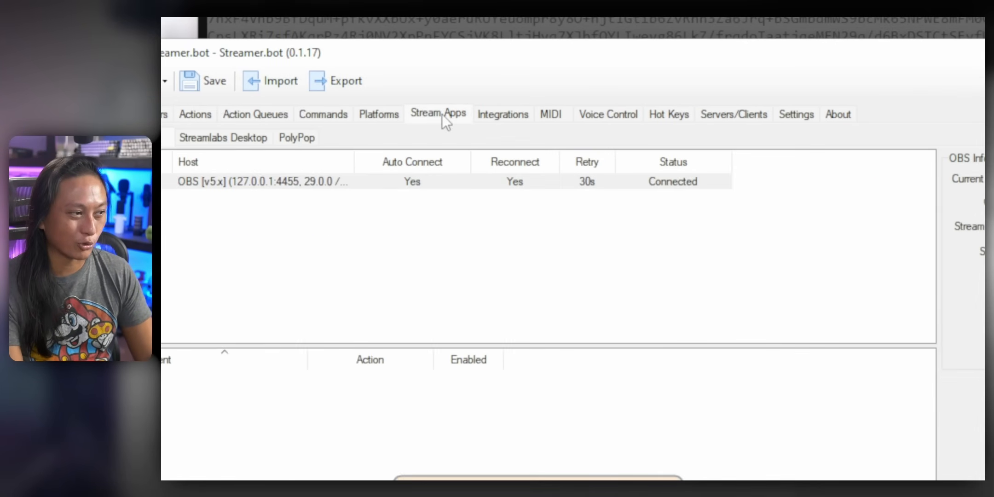
pyautogui.click(412, 182)
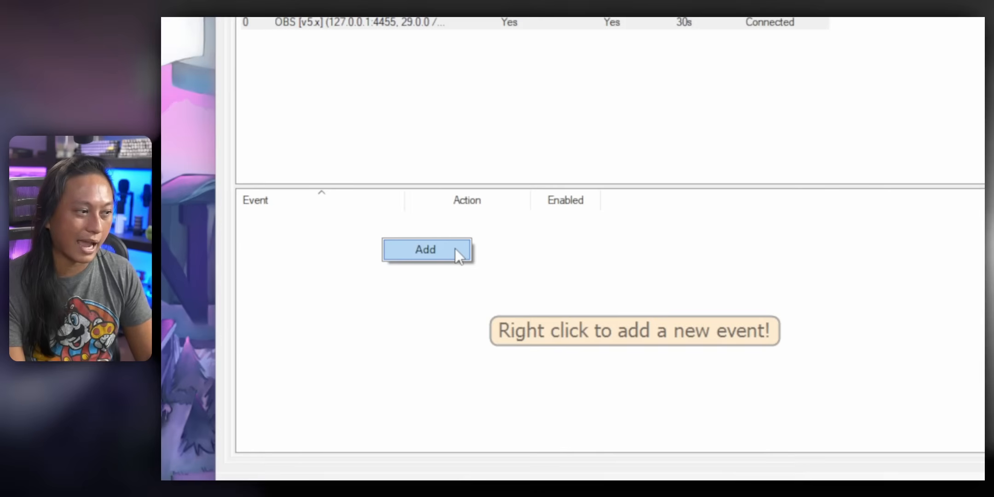
pyautogui.click(425, 249)
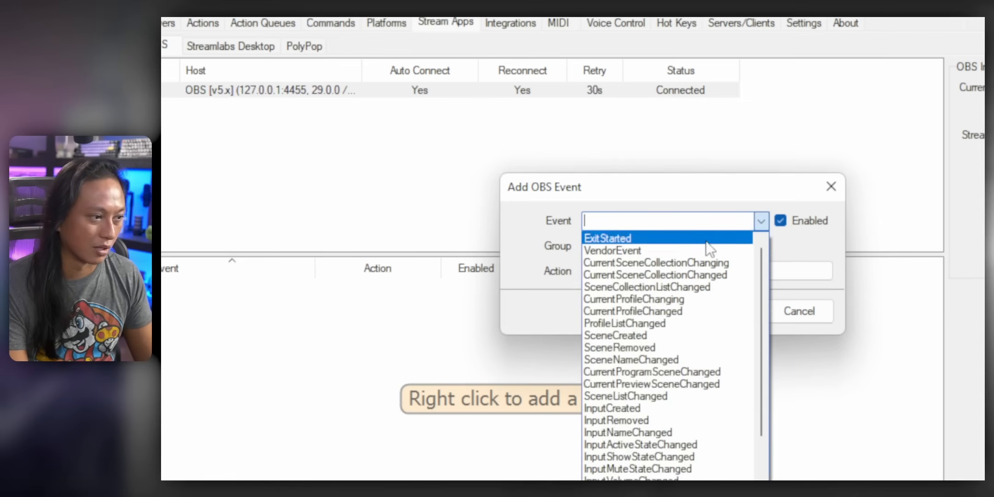
pyautogui.scroll(-3)
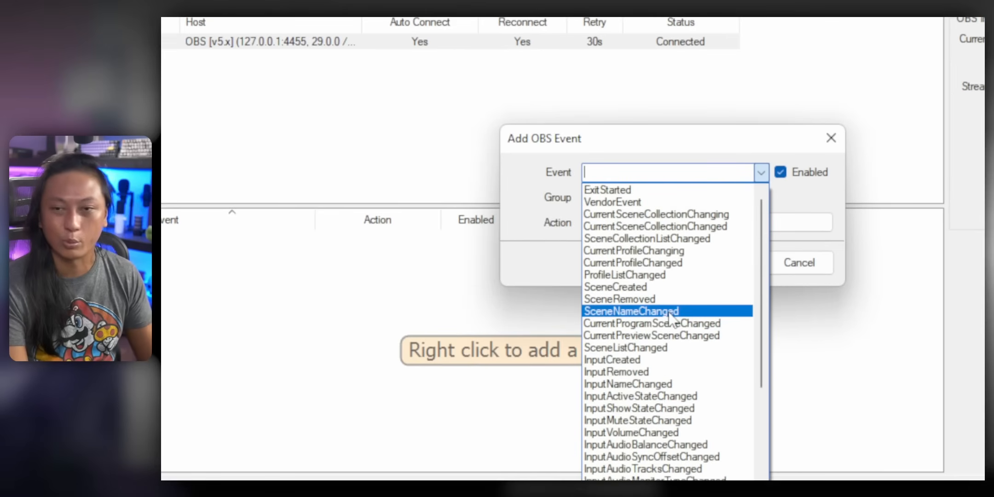
pyautogui.moveTo(651, 322)
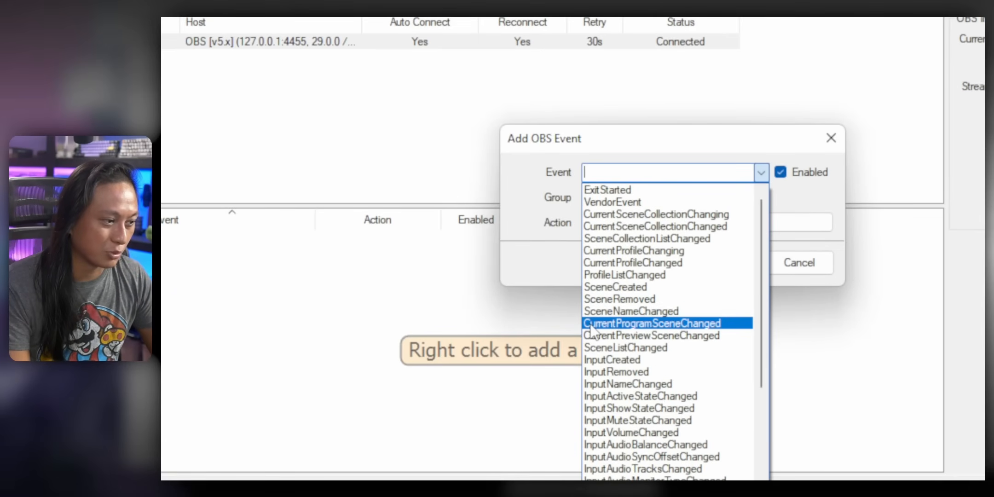
pyautogui.moveTo(672, 332)
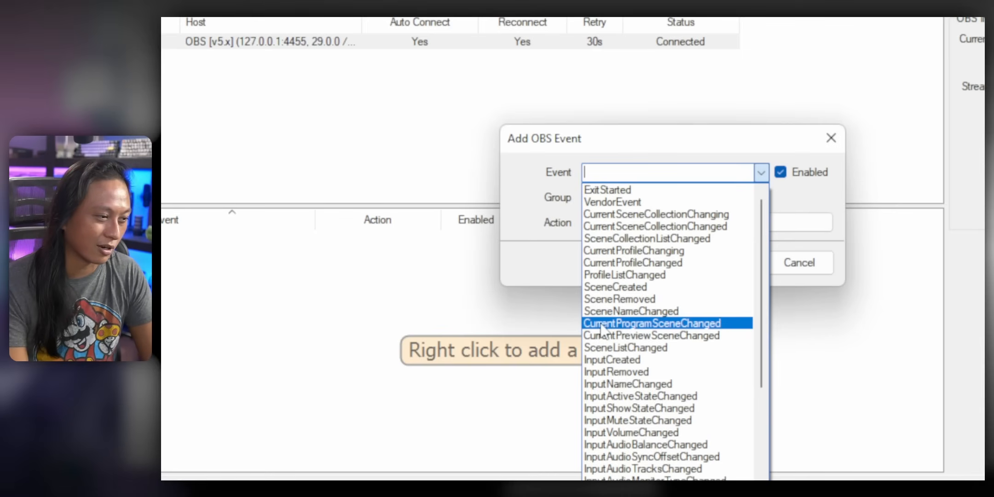
pyautogui.click(650, 324)
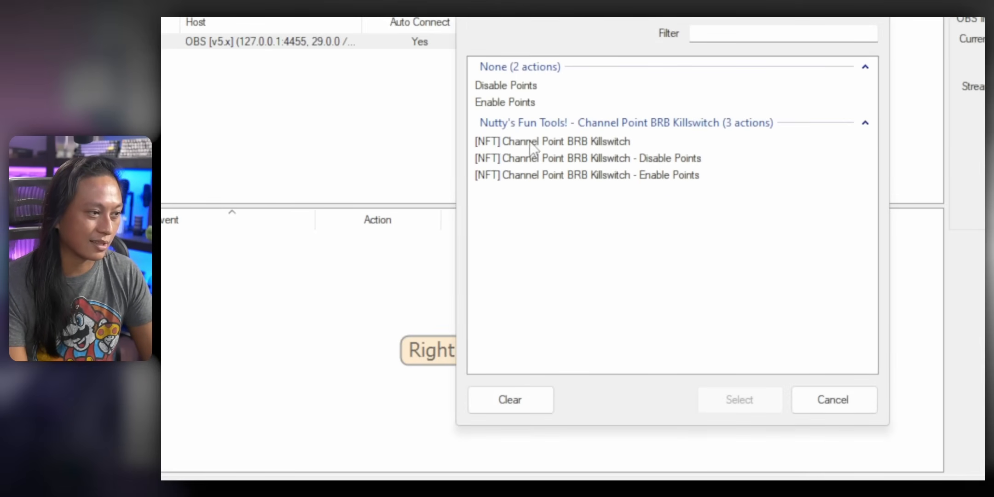
pyautogui.click(551, 141)
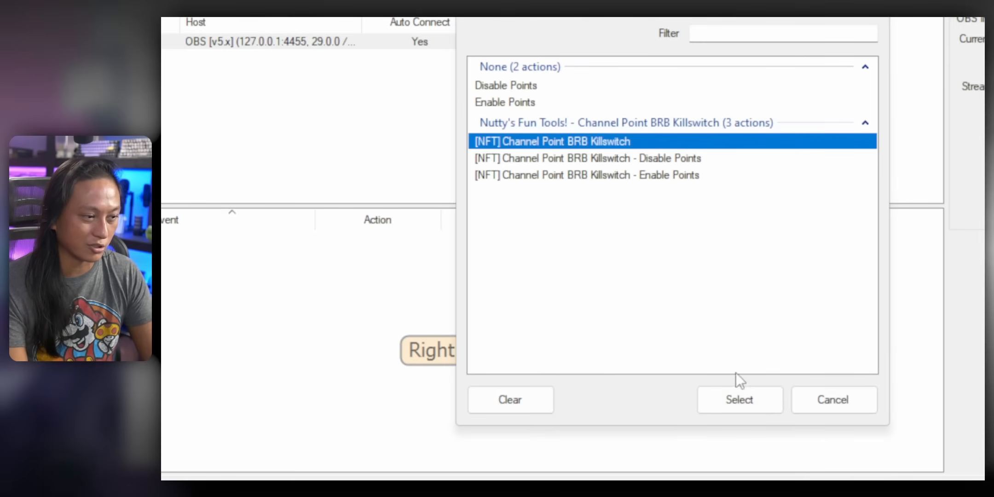
pyautogui.click(739, 399)
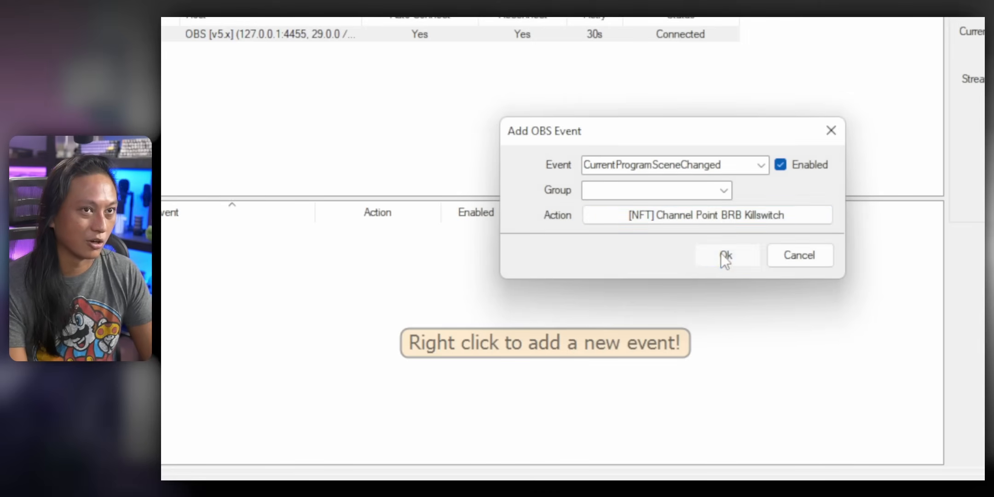
pyautogui.click(726, 255)
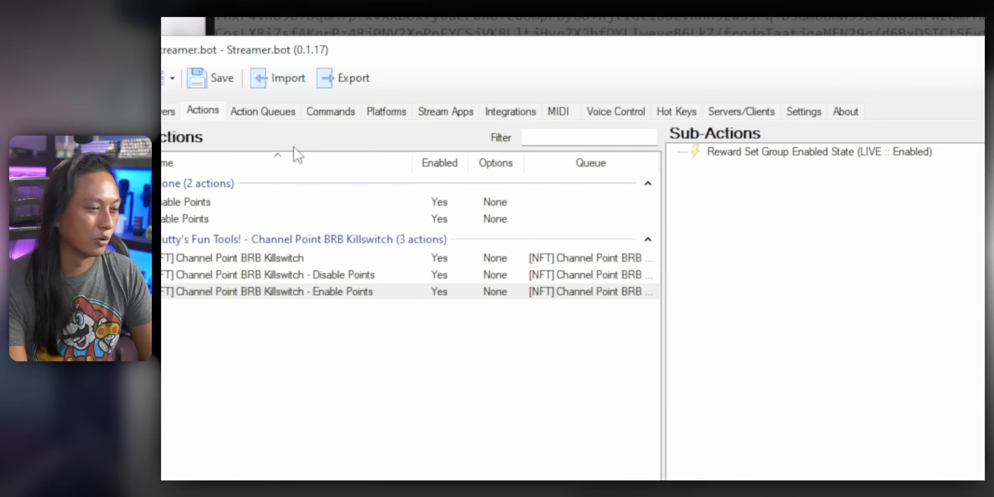